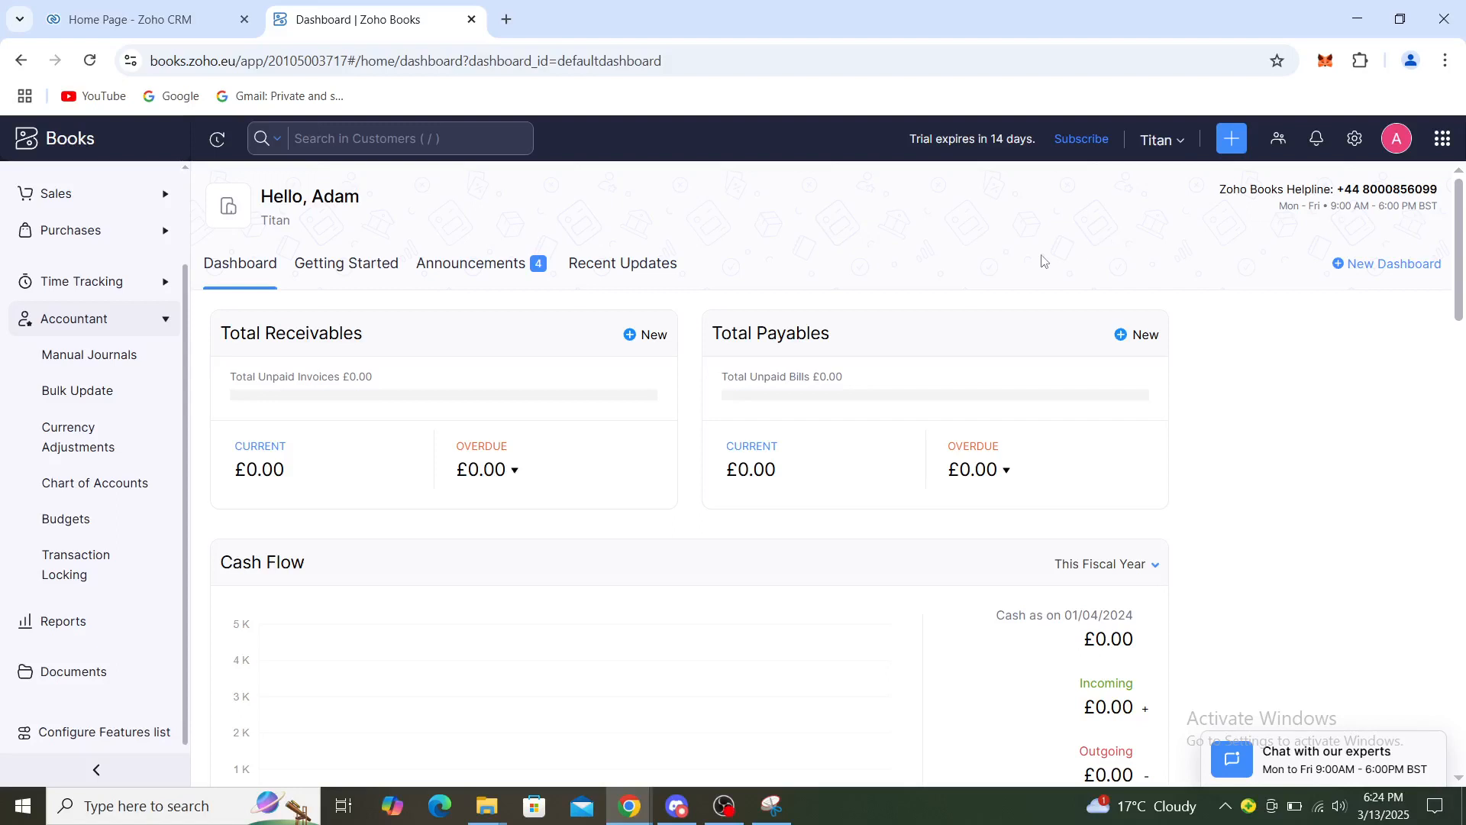
{"action": "mouse_move", "coordinate": [185, 350]}
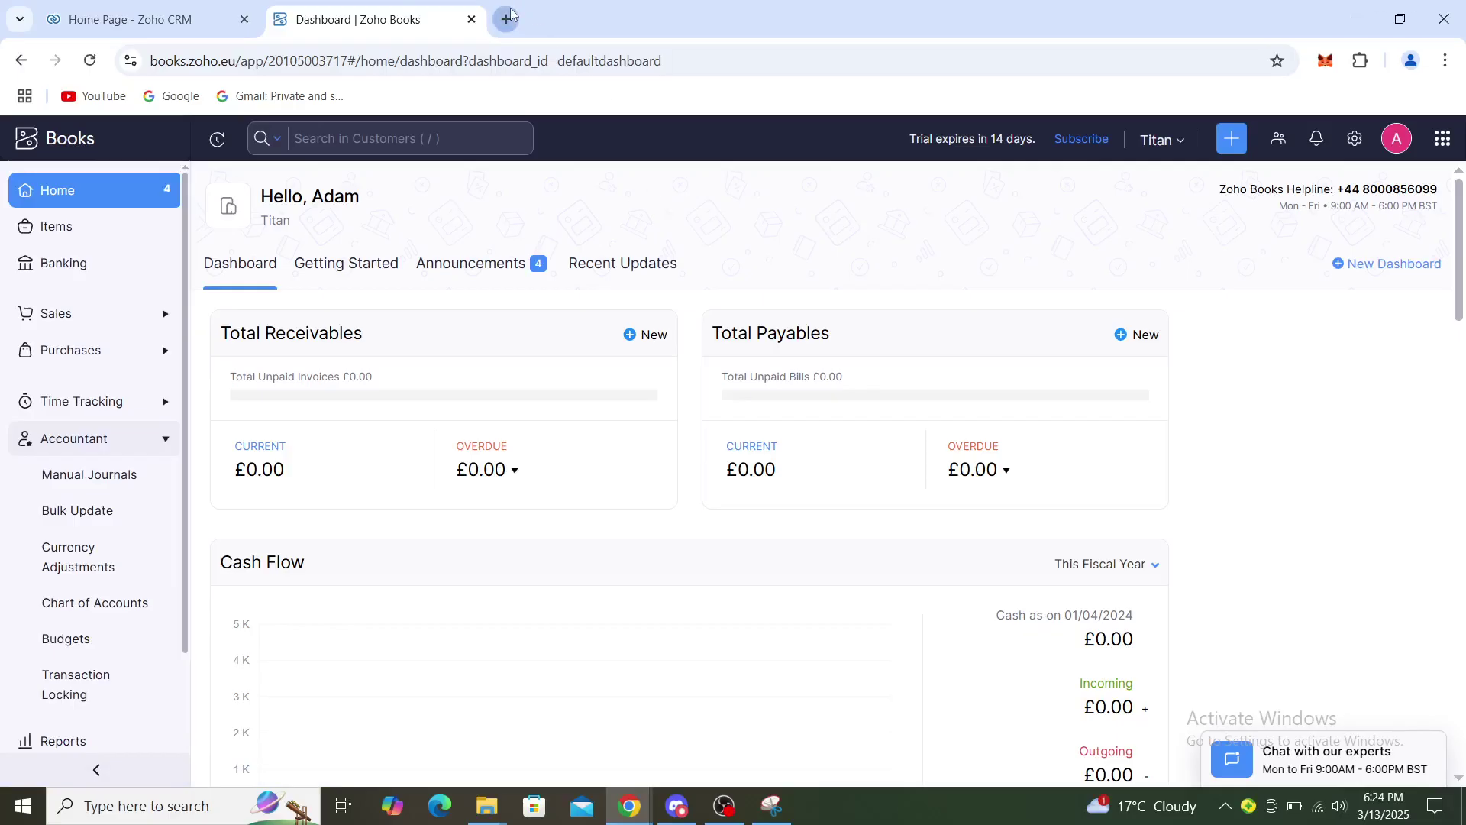
{"action": "left_click", "coordinate": [508, 16]}
{"action": "type", "text": "https://www.zoho.com"}
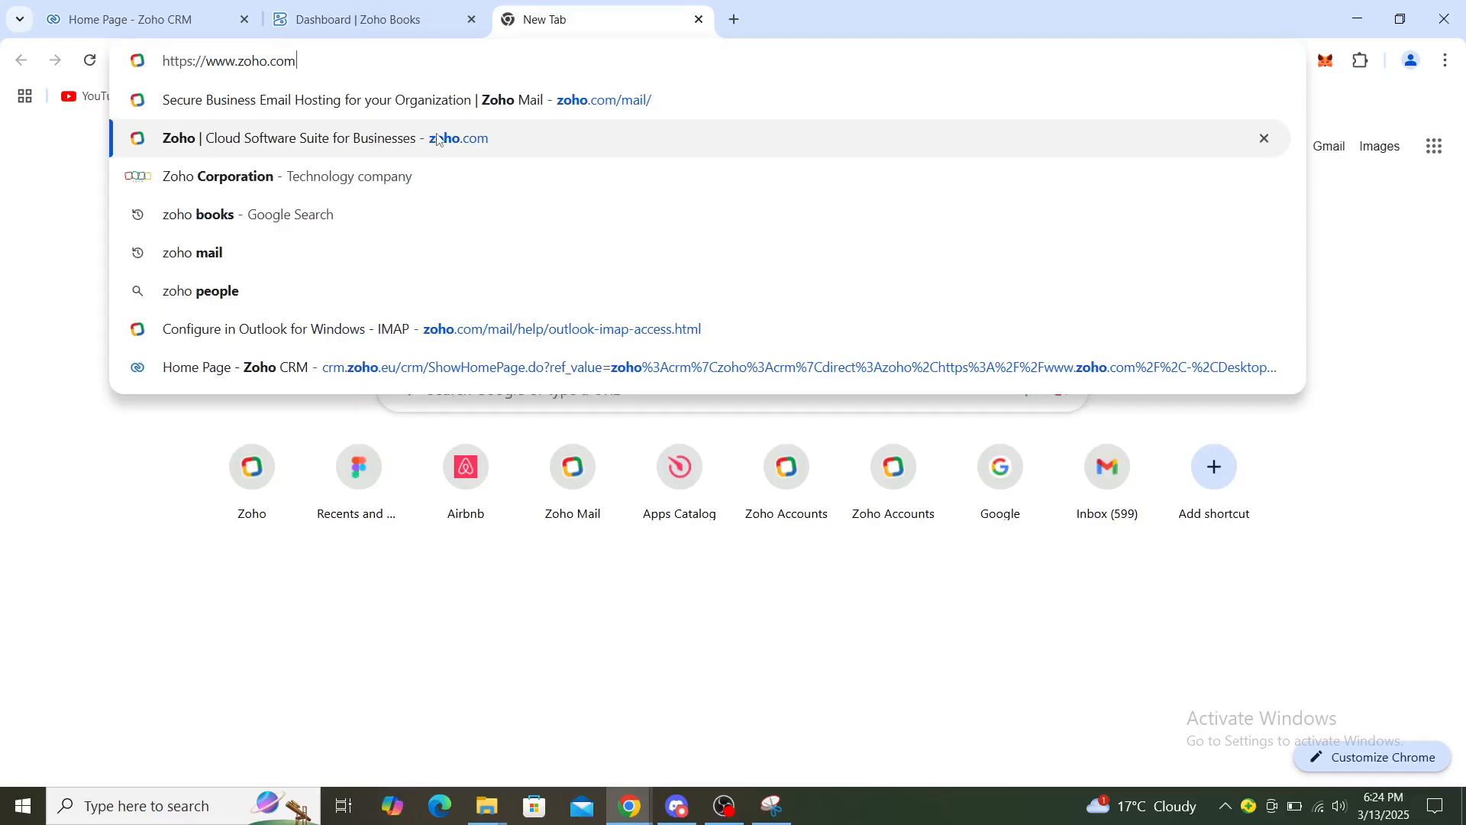
{"action": "mouse_move", "coordinate": [432, 139]}
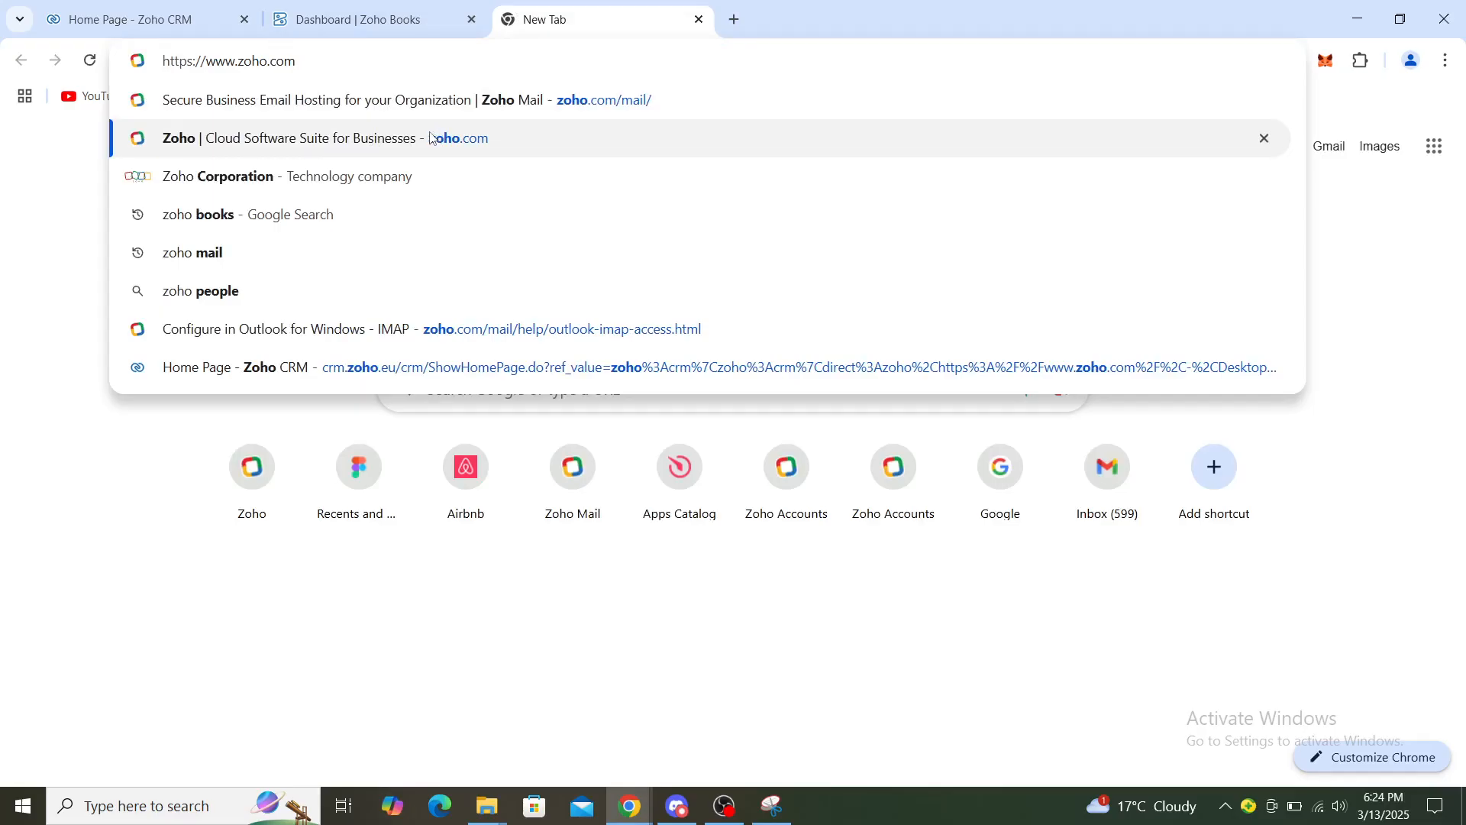
{"action": "mouse_move", "coordinate": [753, 29]}
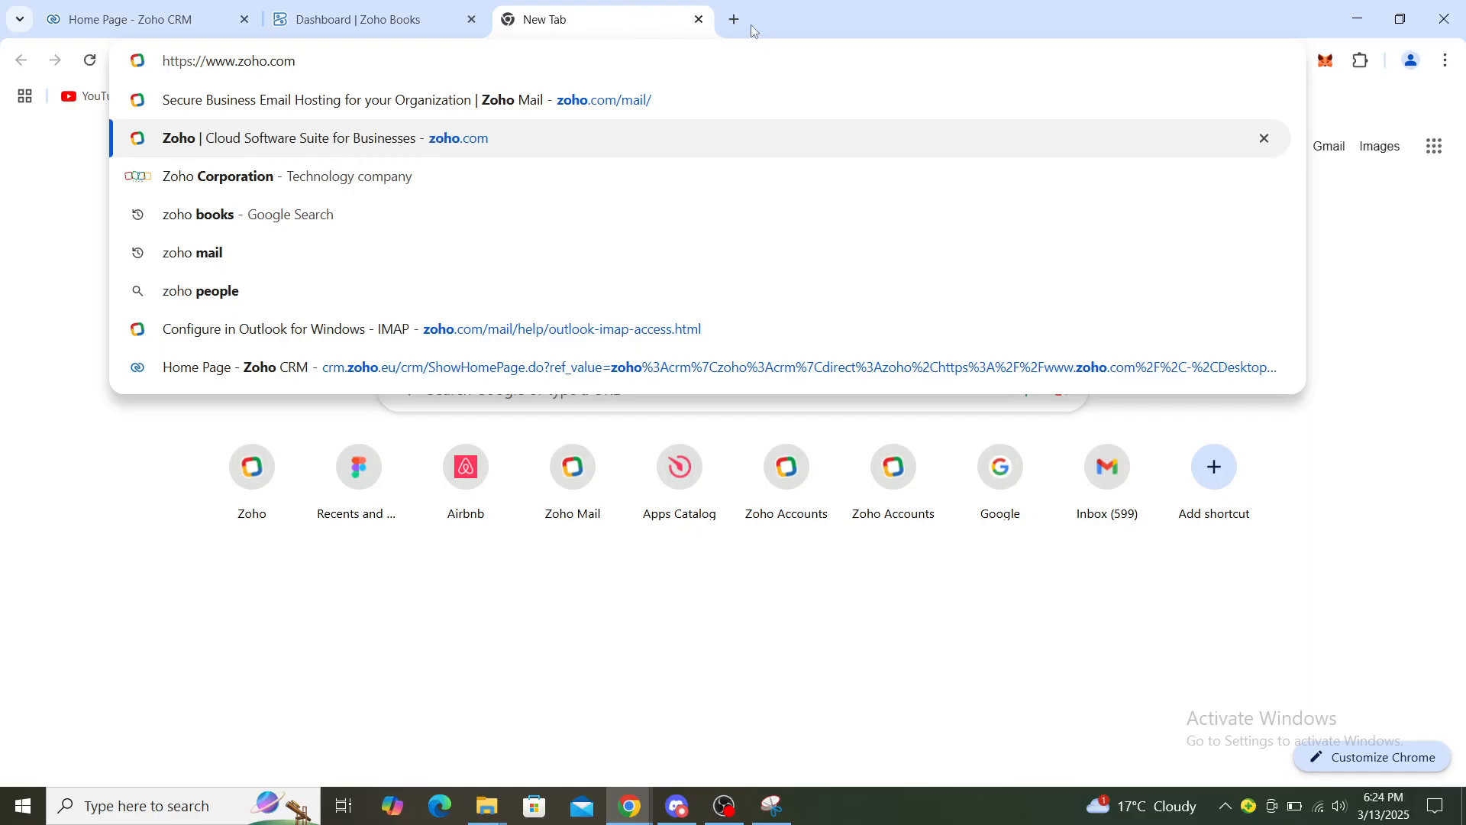
Discard the extra tab, return to Zoho Books and collapse the Accountant sidebar section.
{"action": "left_click", "coordinate": [365, 19]}
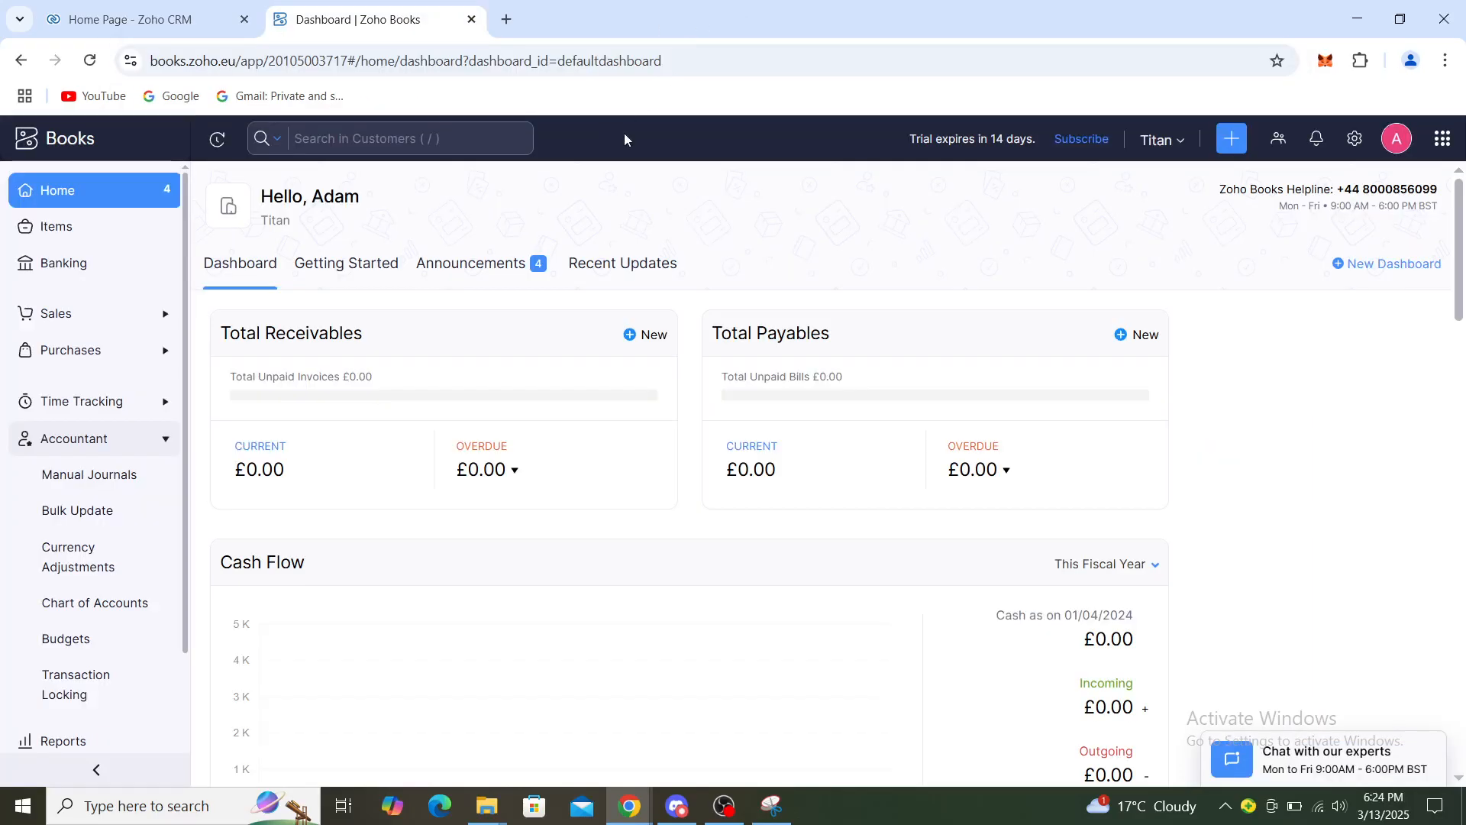
{"action": "mouse_move", "coordinate": [70, 198]}
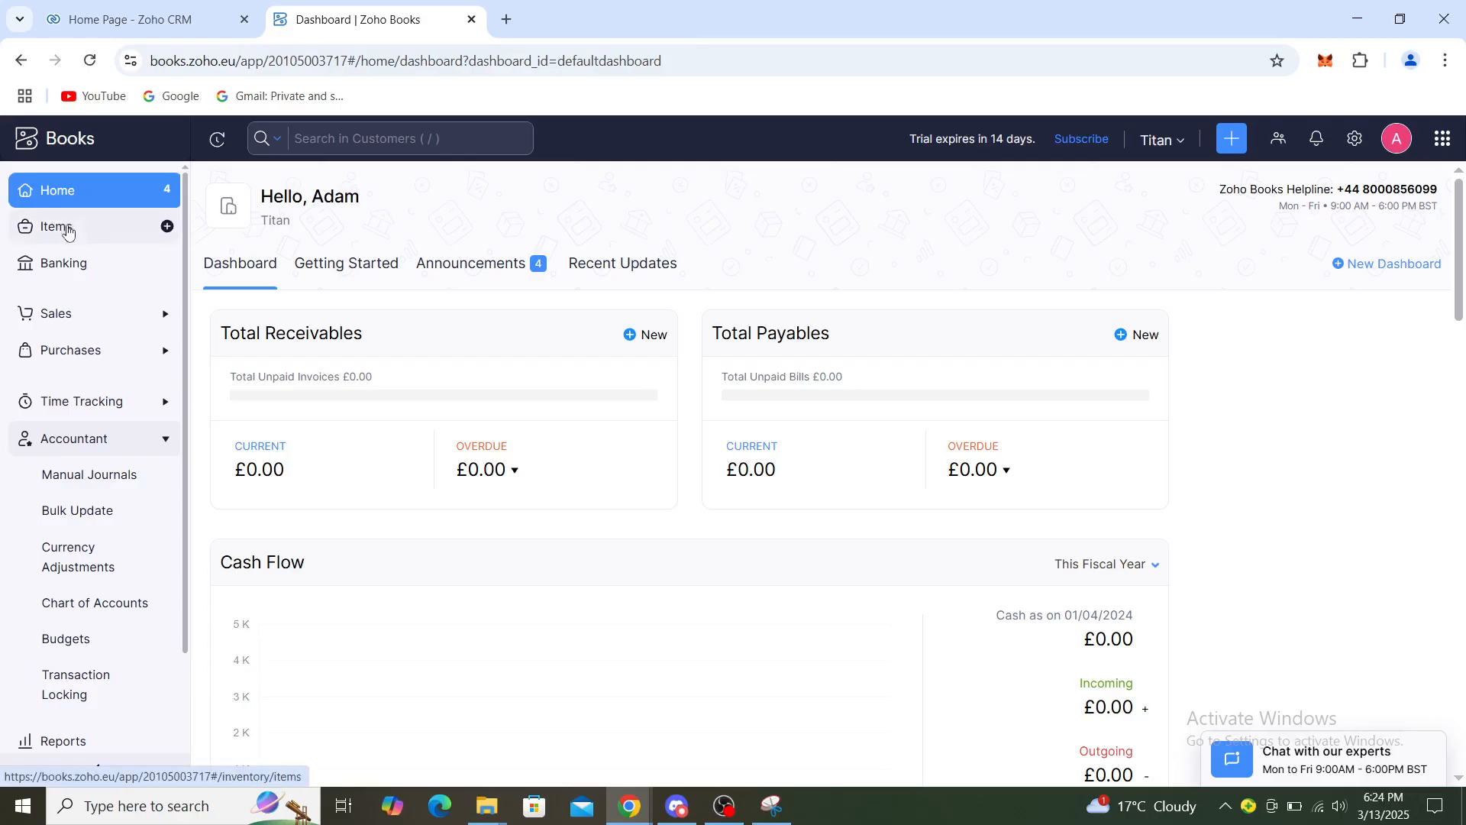
{"action": "mouse_move", "coordinate": [105, 454]}
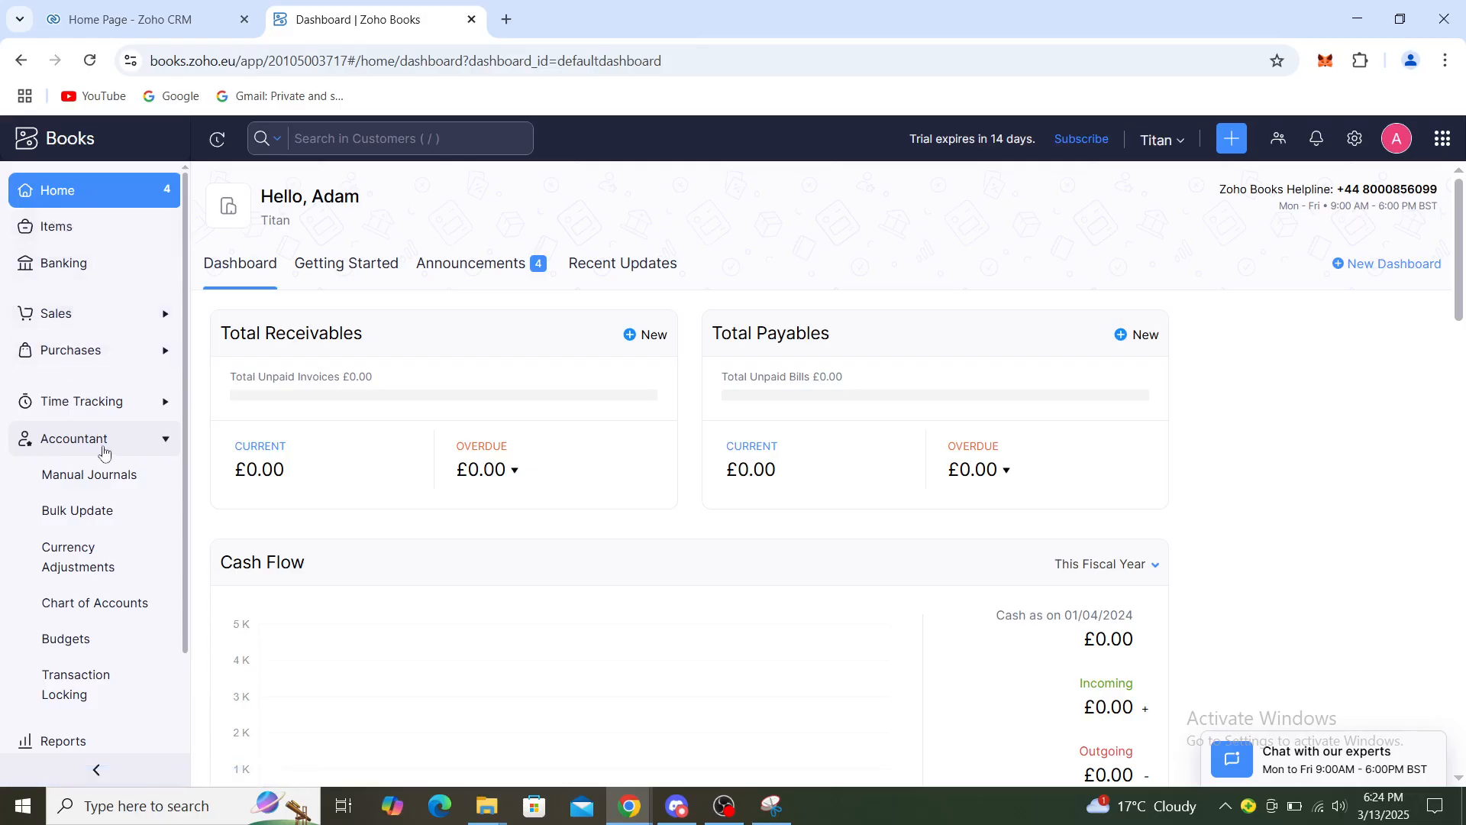
{"action": "left_click", "coordinate": [74, 438]}
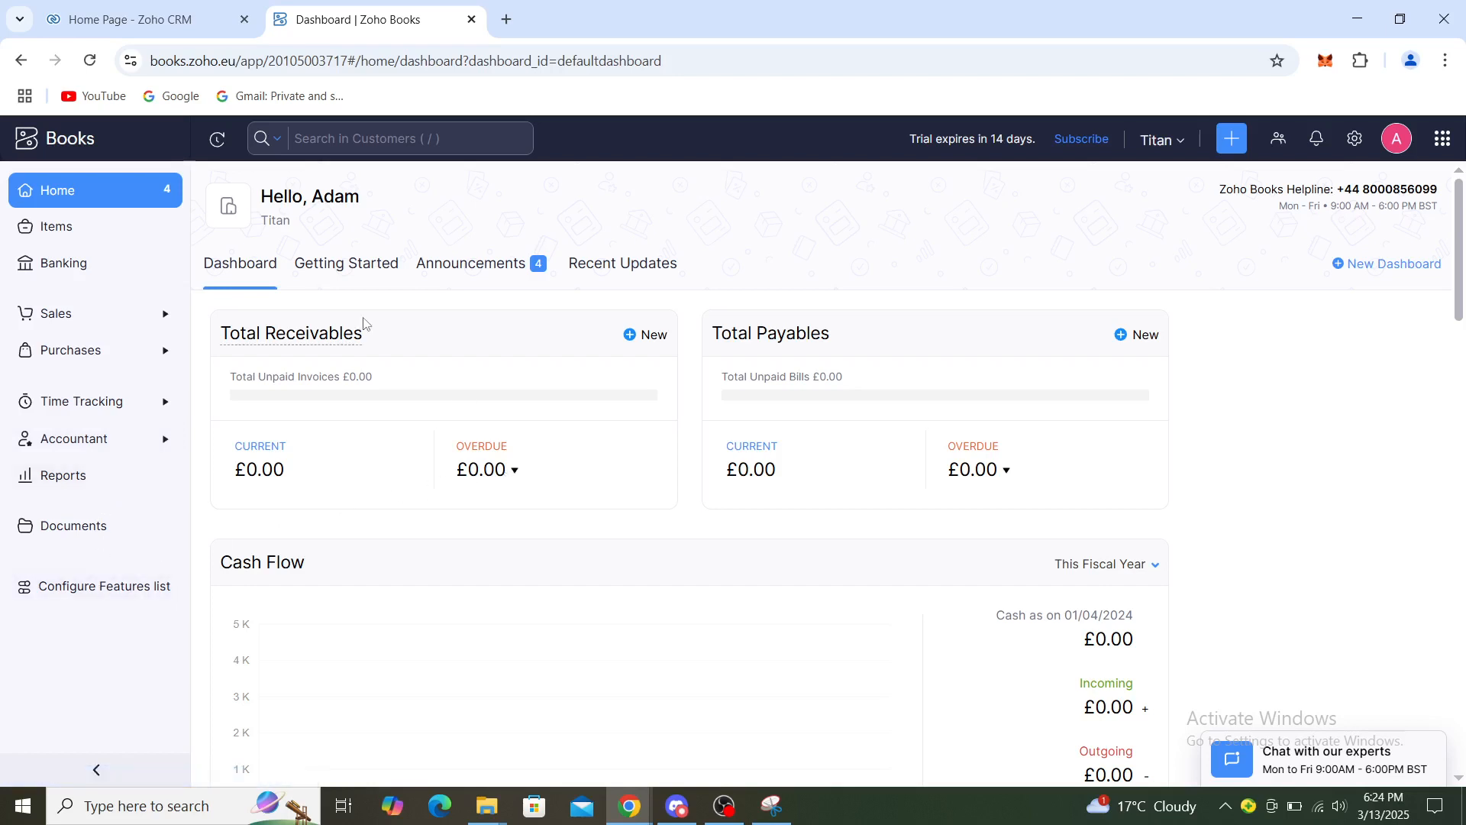
{"action": "mouse_move", "coordinate": [1217, 176]}
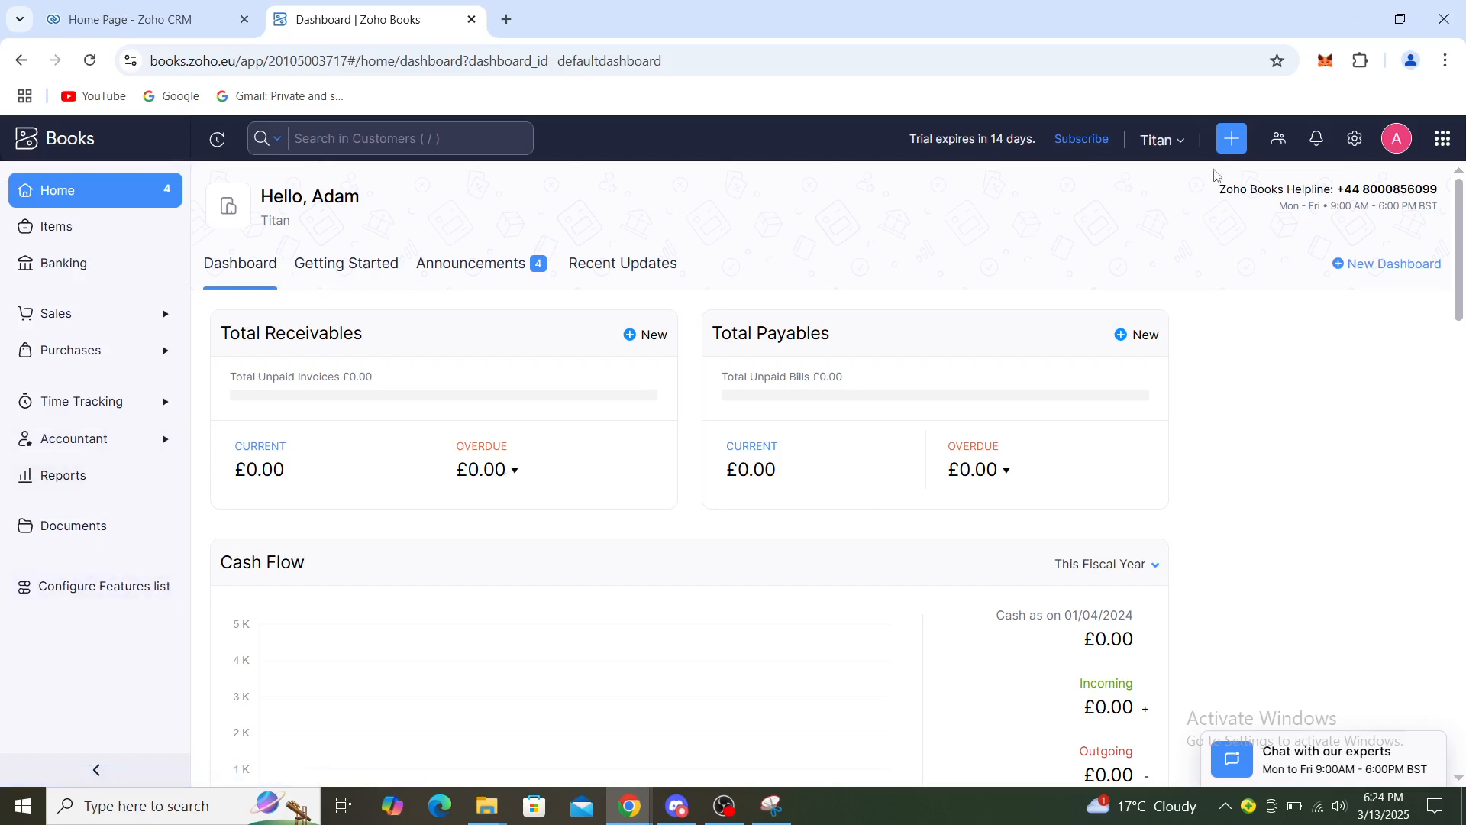
{"action": "mouse_move", "coordinate": [1297, 129]}
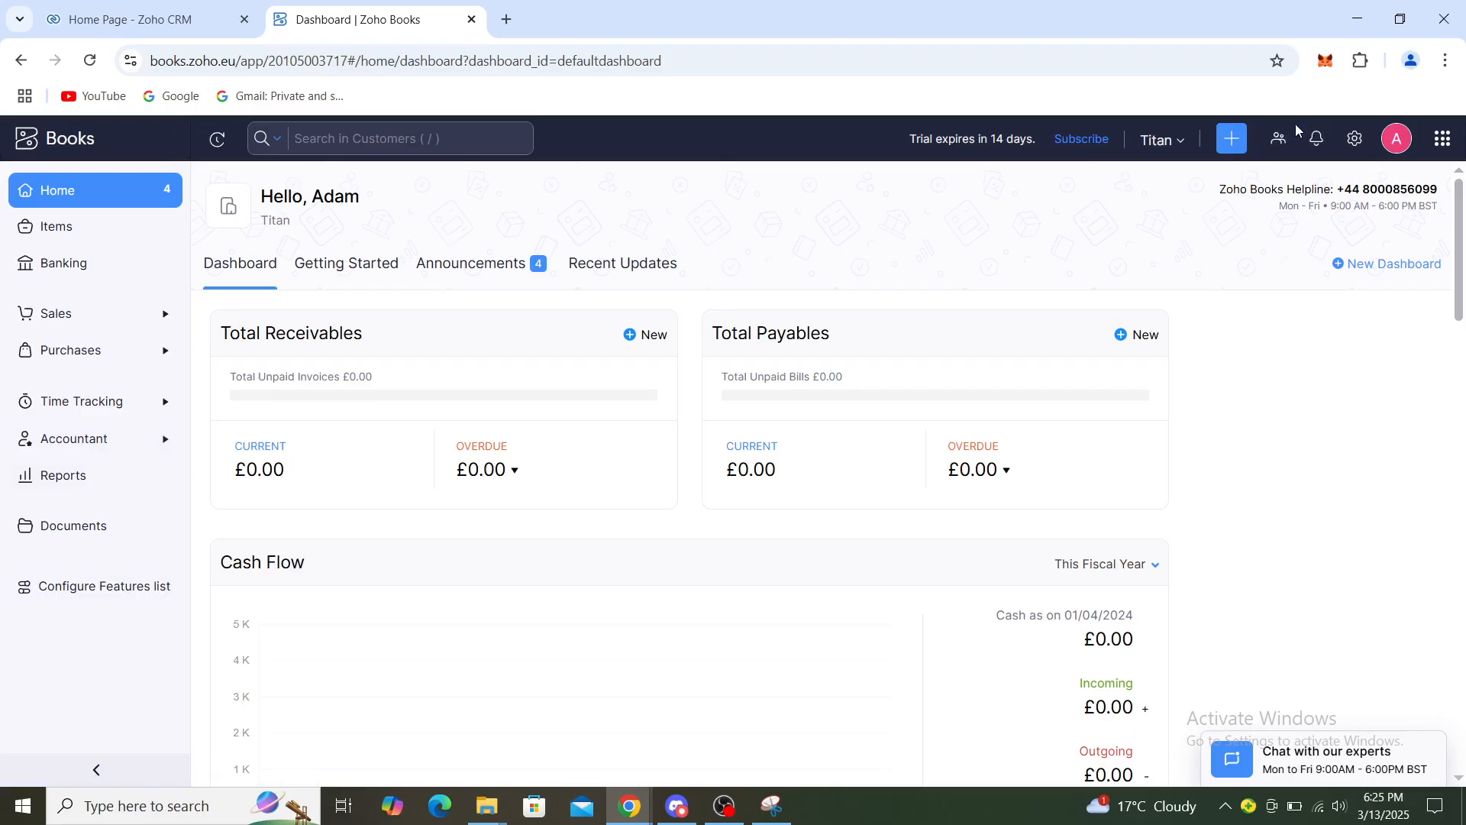
{"action": "mouse_move", "coordinate": [1315, 139]}
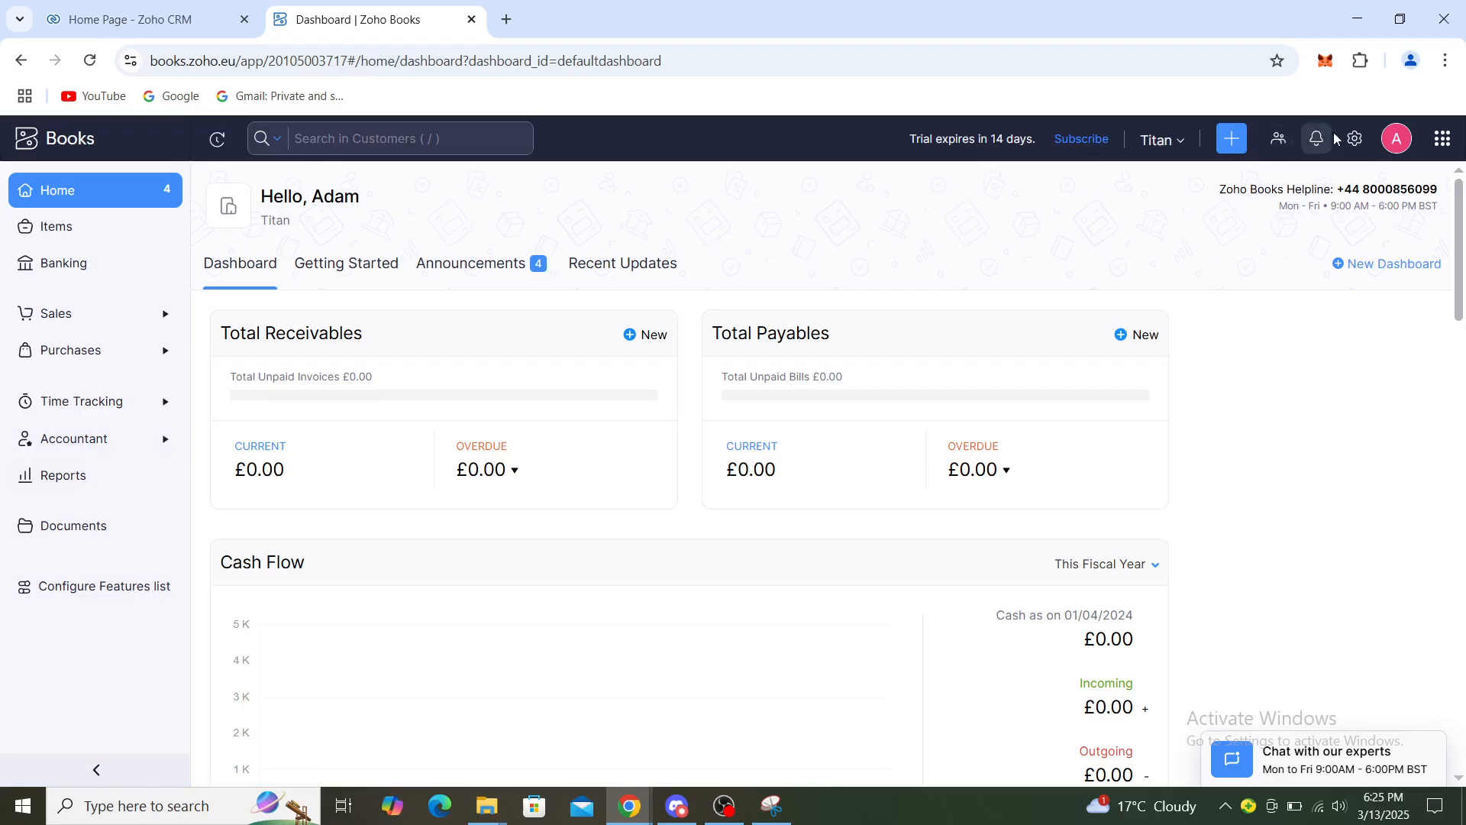
Reach Data Backup under Developer & Data in the organisation's All Settings page.
{"action": "left_click", "coordinate": [1354, 139]}
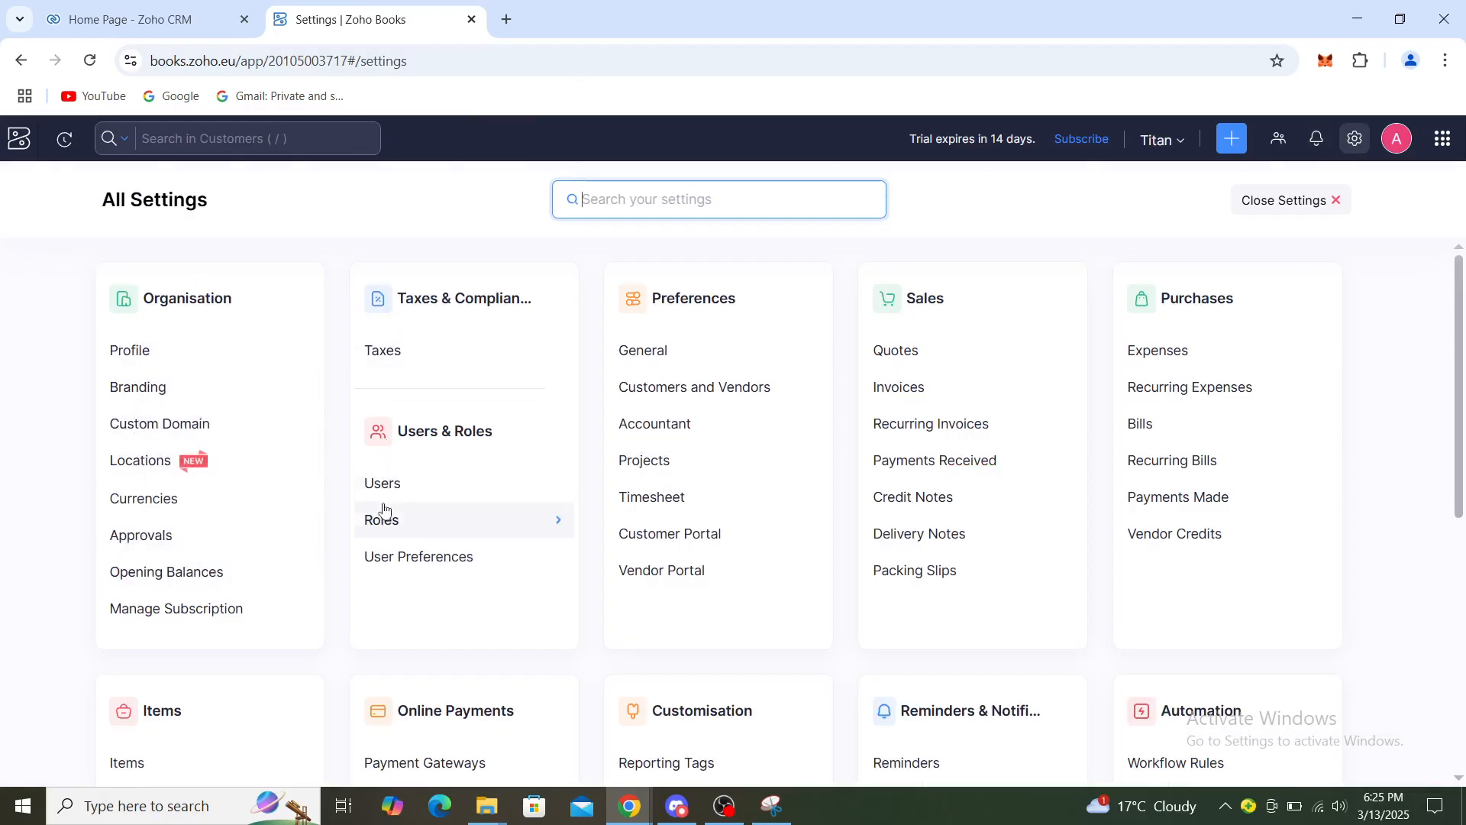
{"action": "mouse_move", "coordinate": [681, 318]}
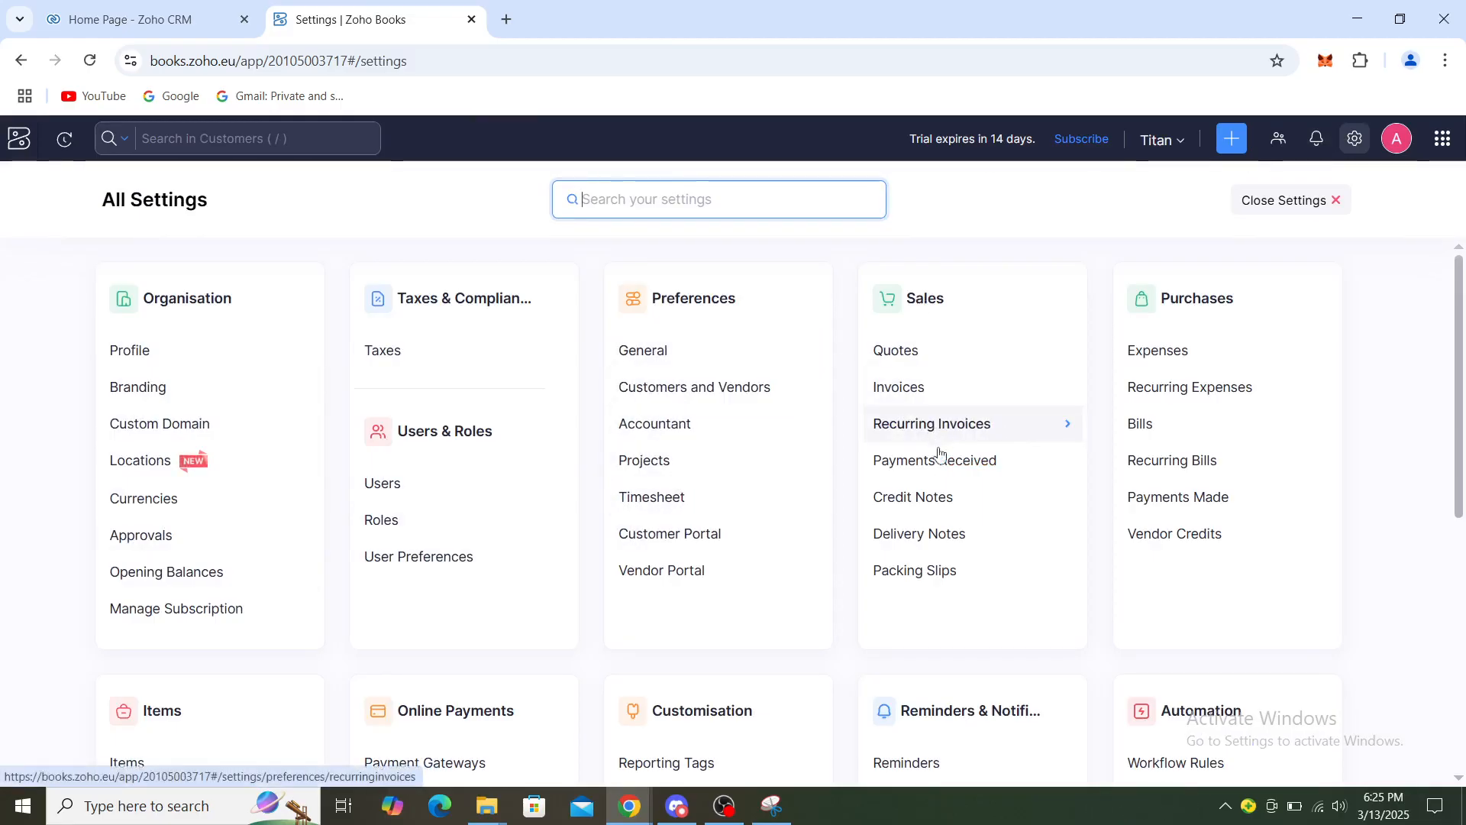
{"action": "mouse_move", "coordinate": [1178, 496]}
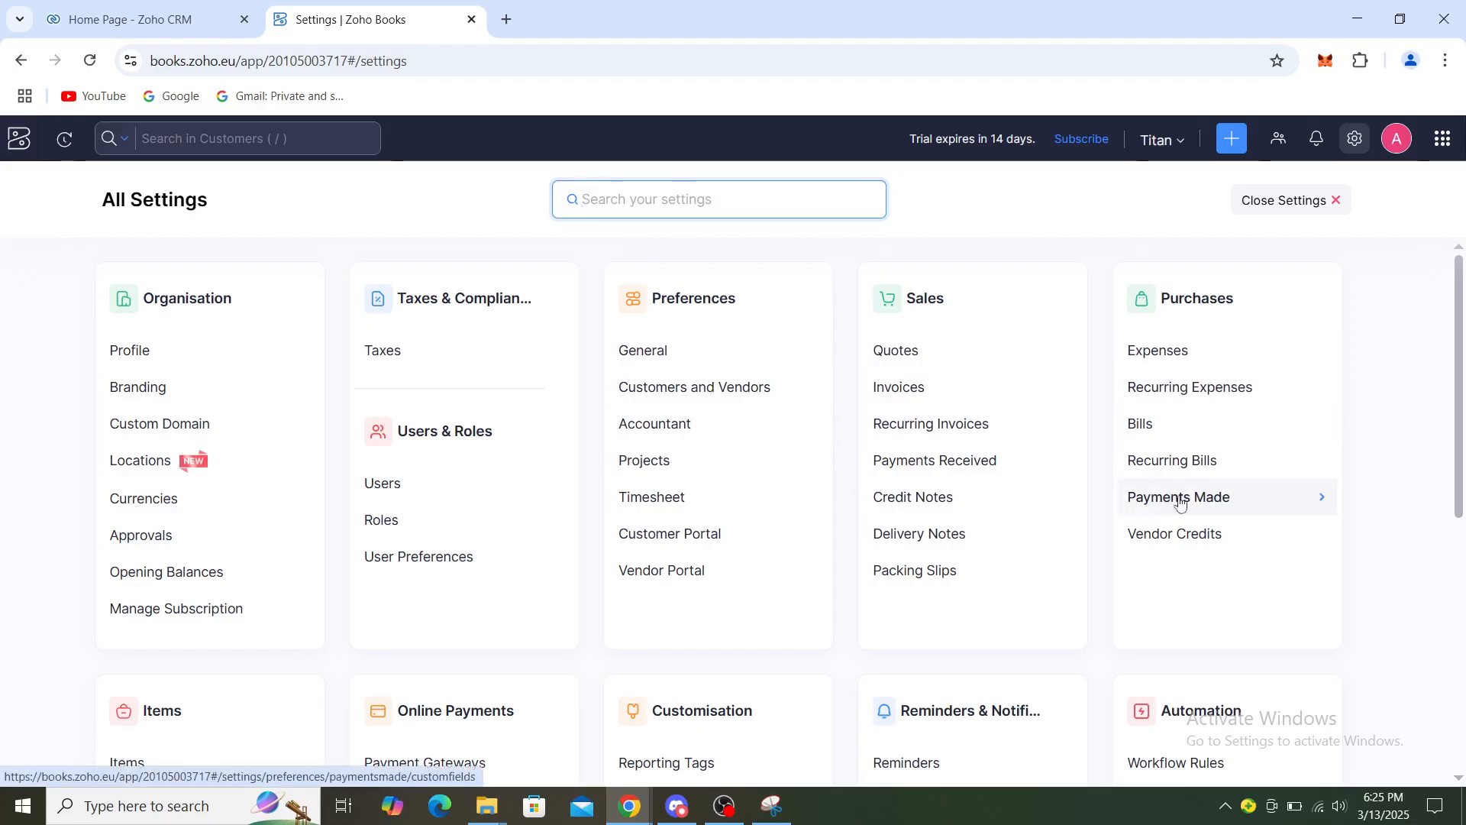
{"action": "scroll", "scroll_direction": "down", "scroll_amount": 3}
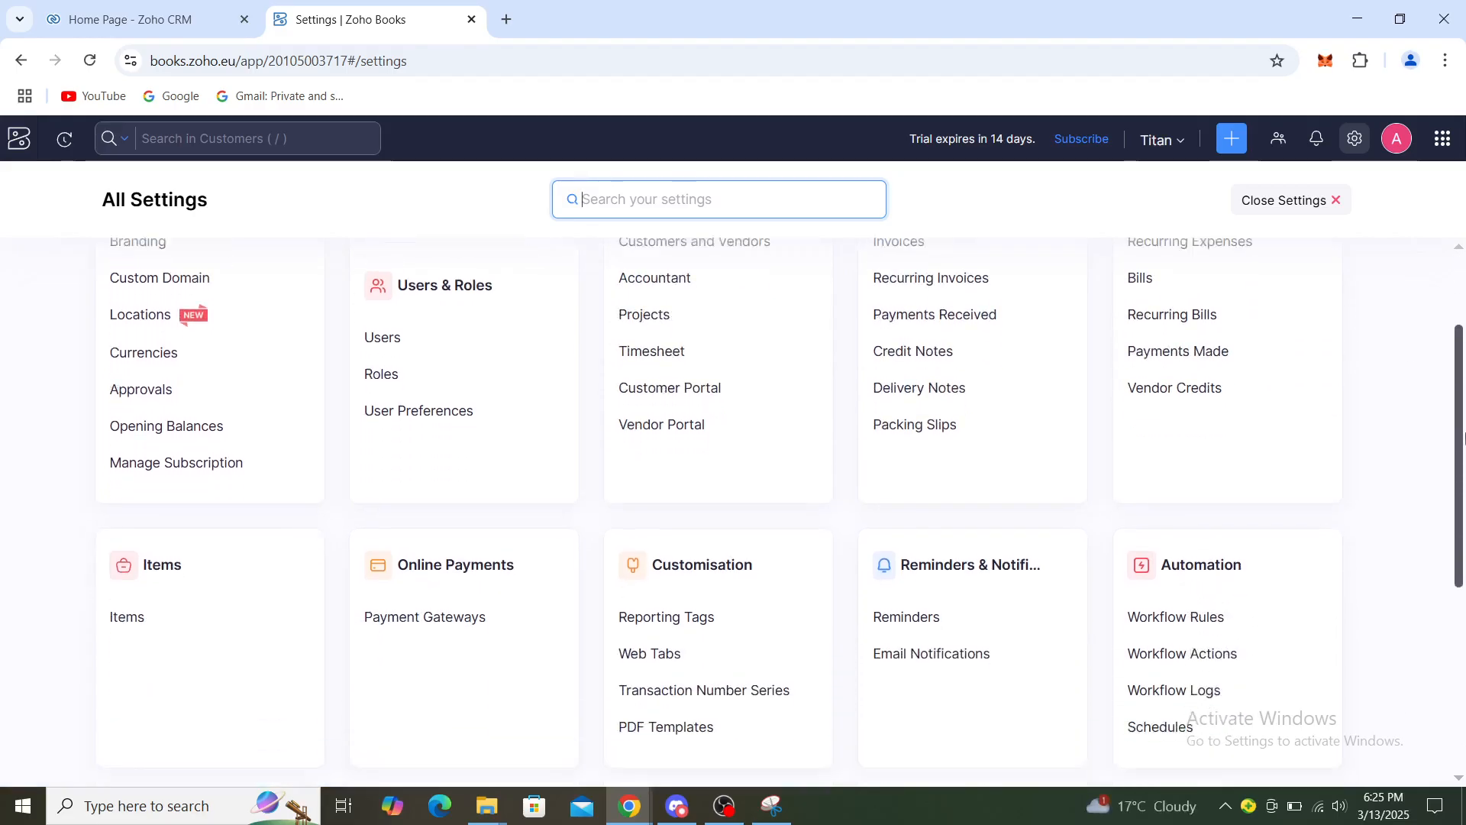
{"action": "scroll", "scroll_direction": "down", "scroll_amount": 3}
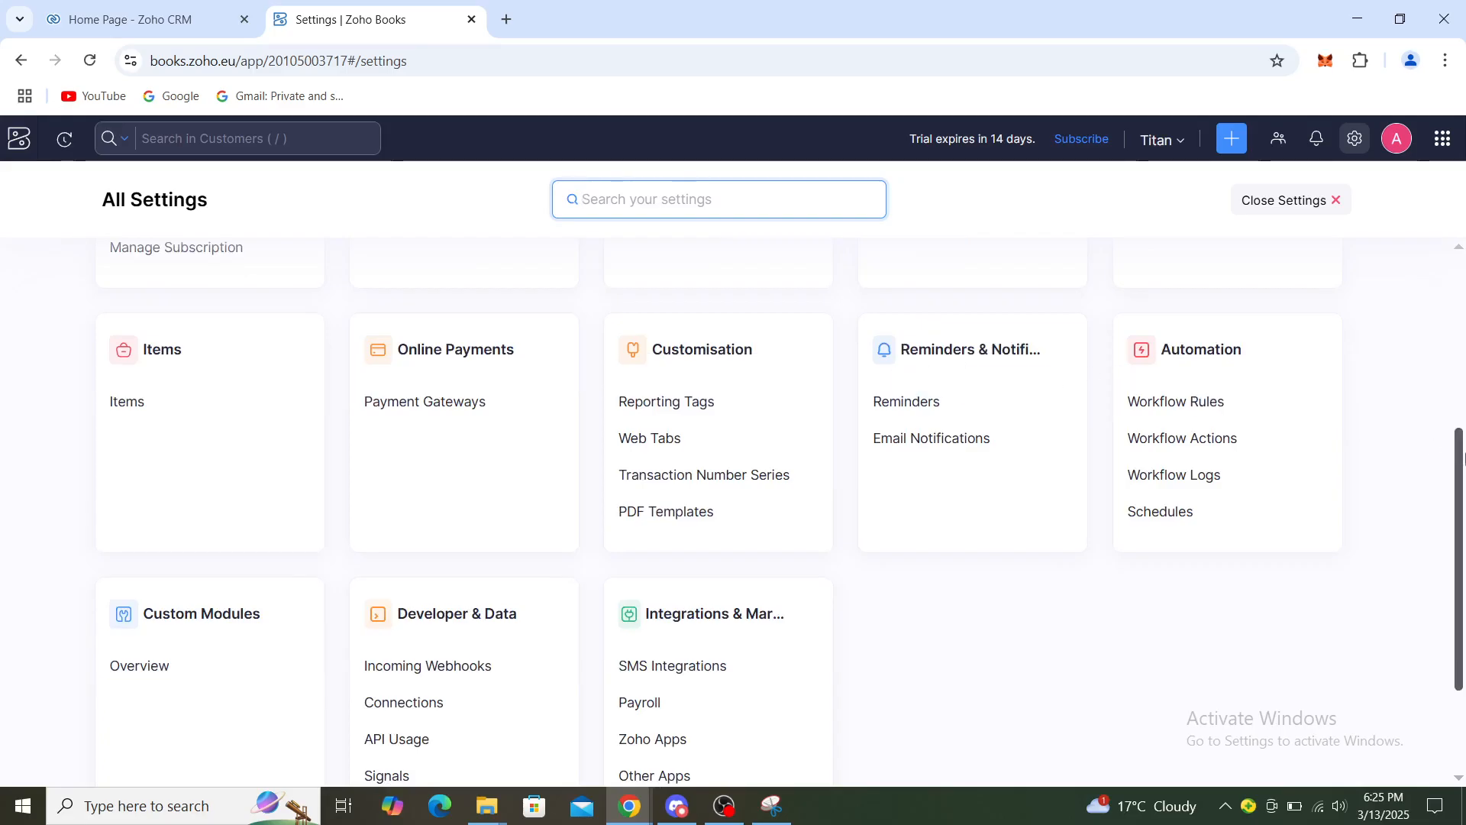
{"action": "scroll", "scroll_direction": "down", "scroll_amount": 3}
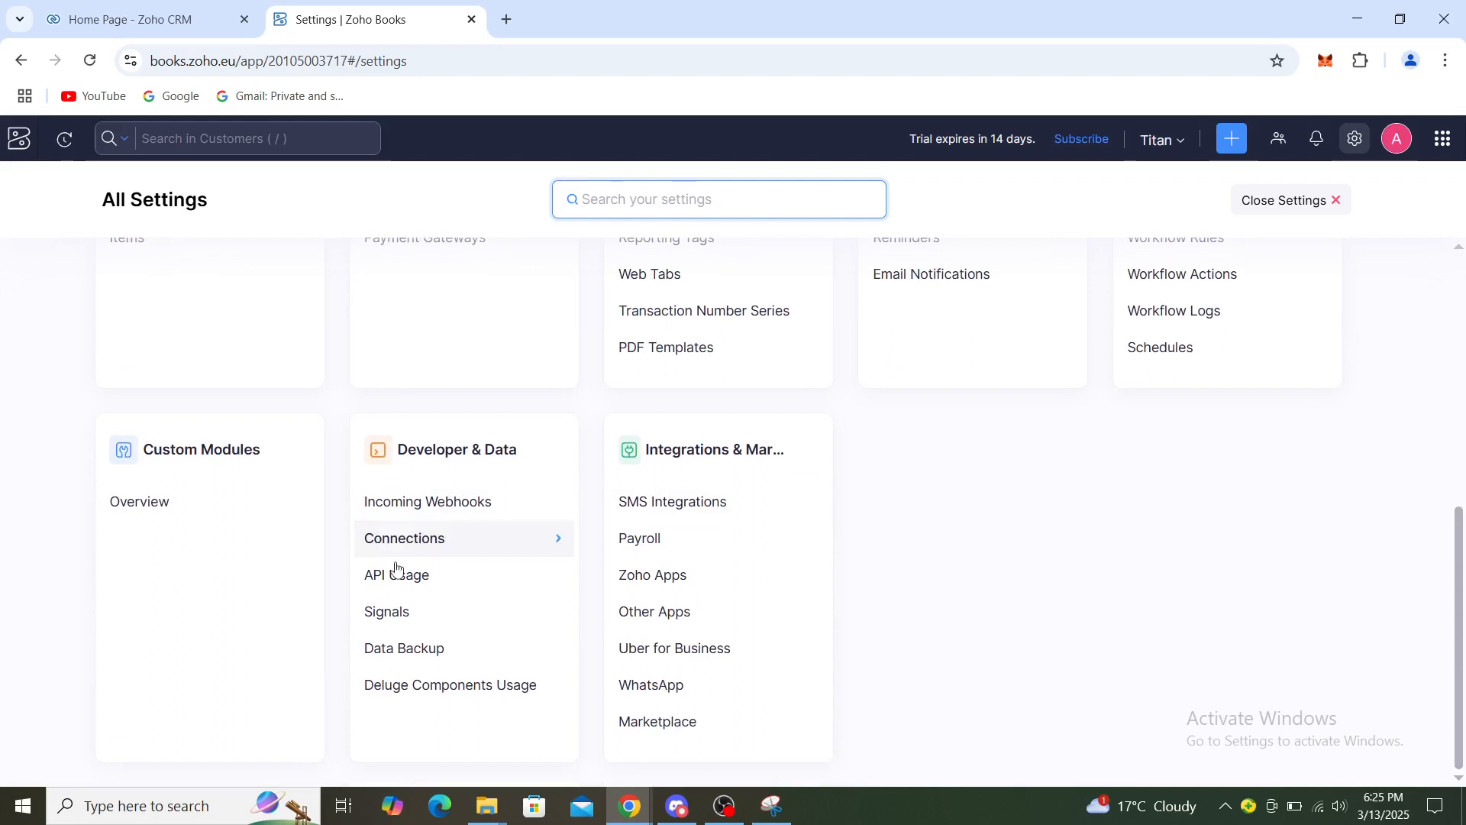
{"action": "mouse_move", "coordinate": [417, 647]}
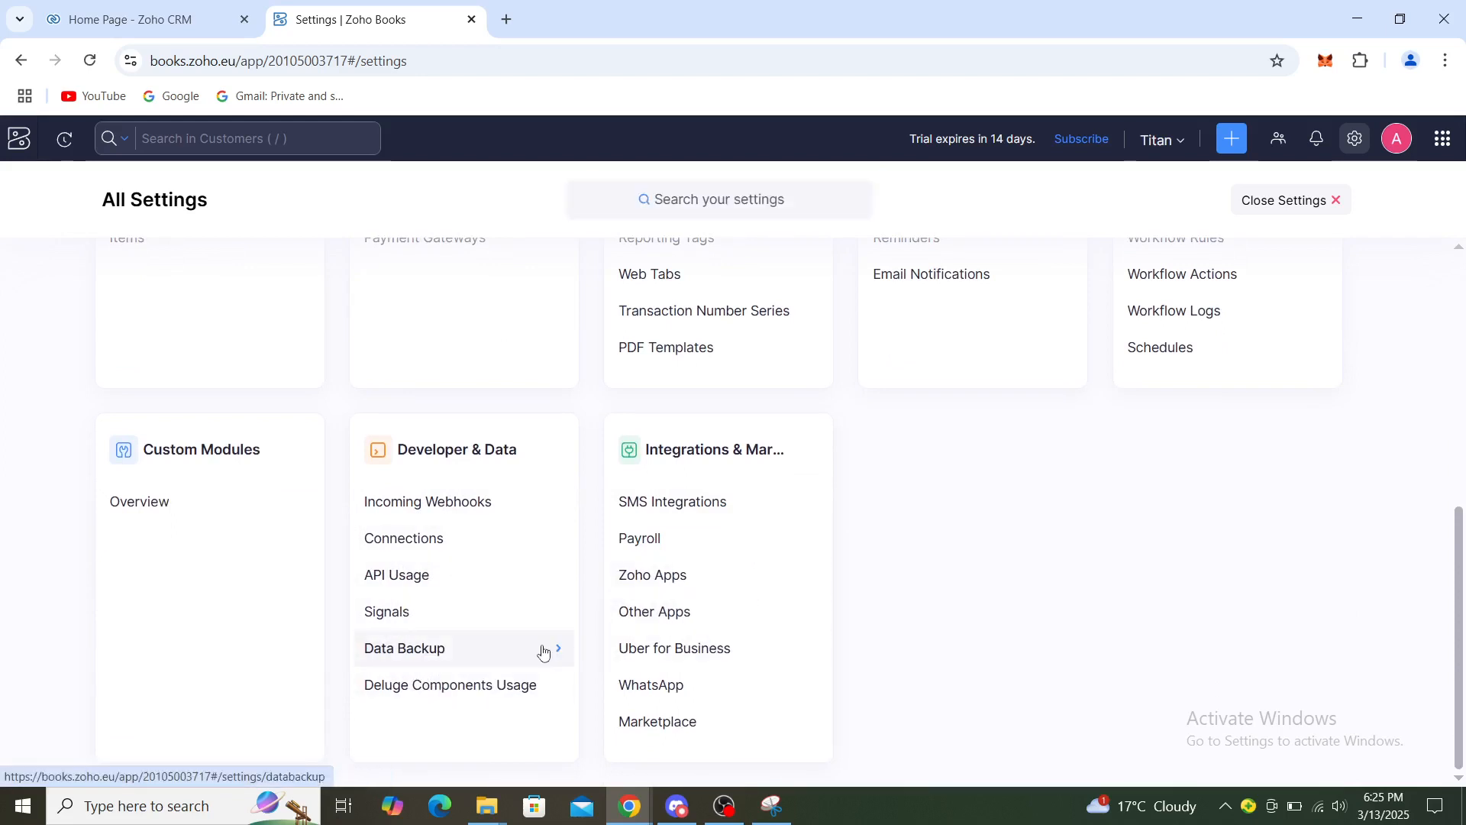
{"action": "left_click", "coordinate": [404, 648]}
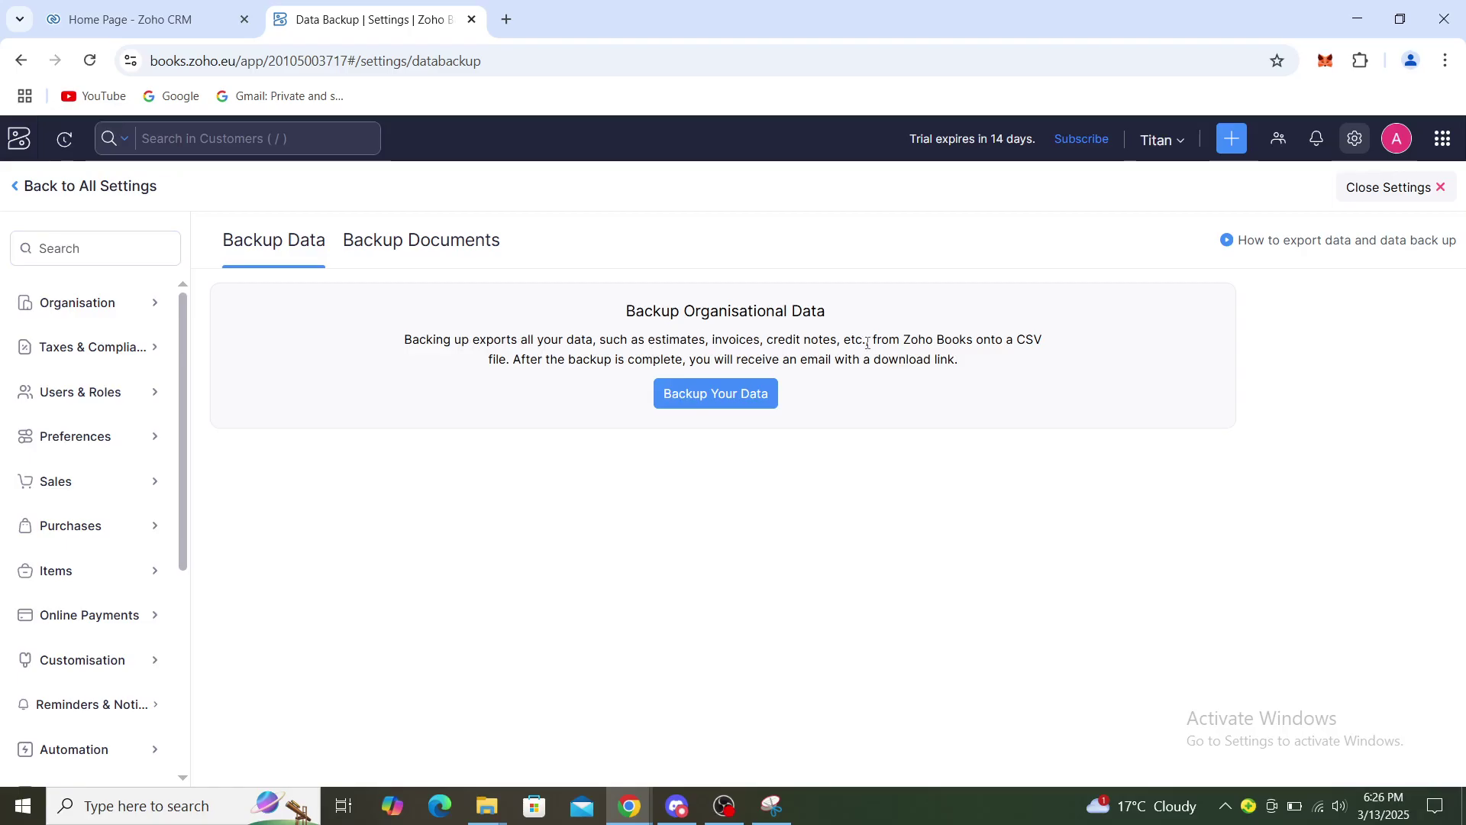
{"action": "mouse_move", "coordinate": [1022, 556]}
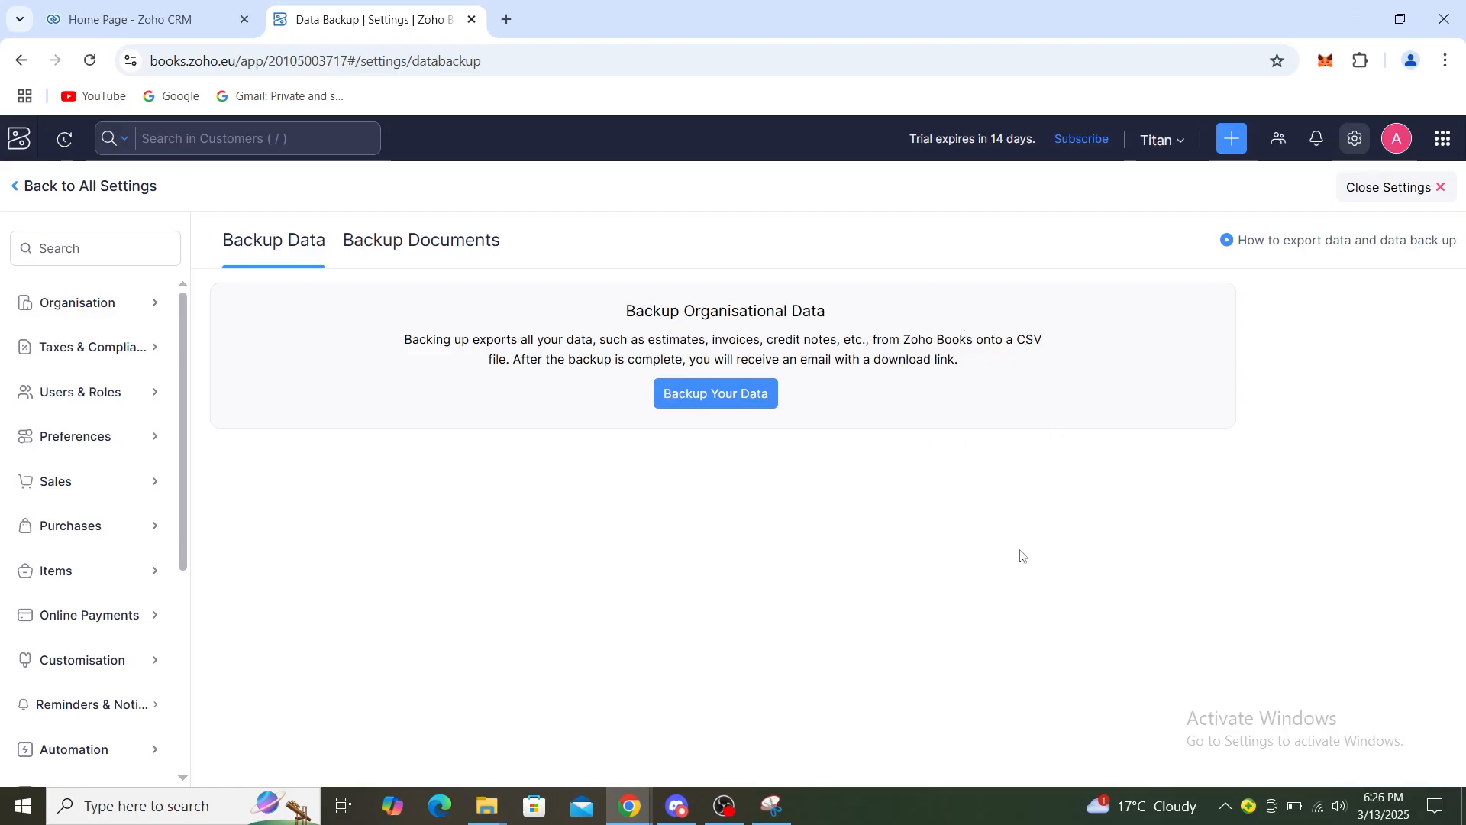
{"action": "mouse_move", "coordinate": [896, 527]}
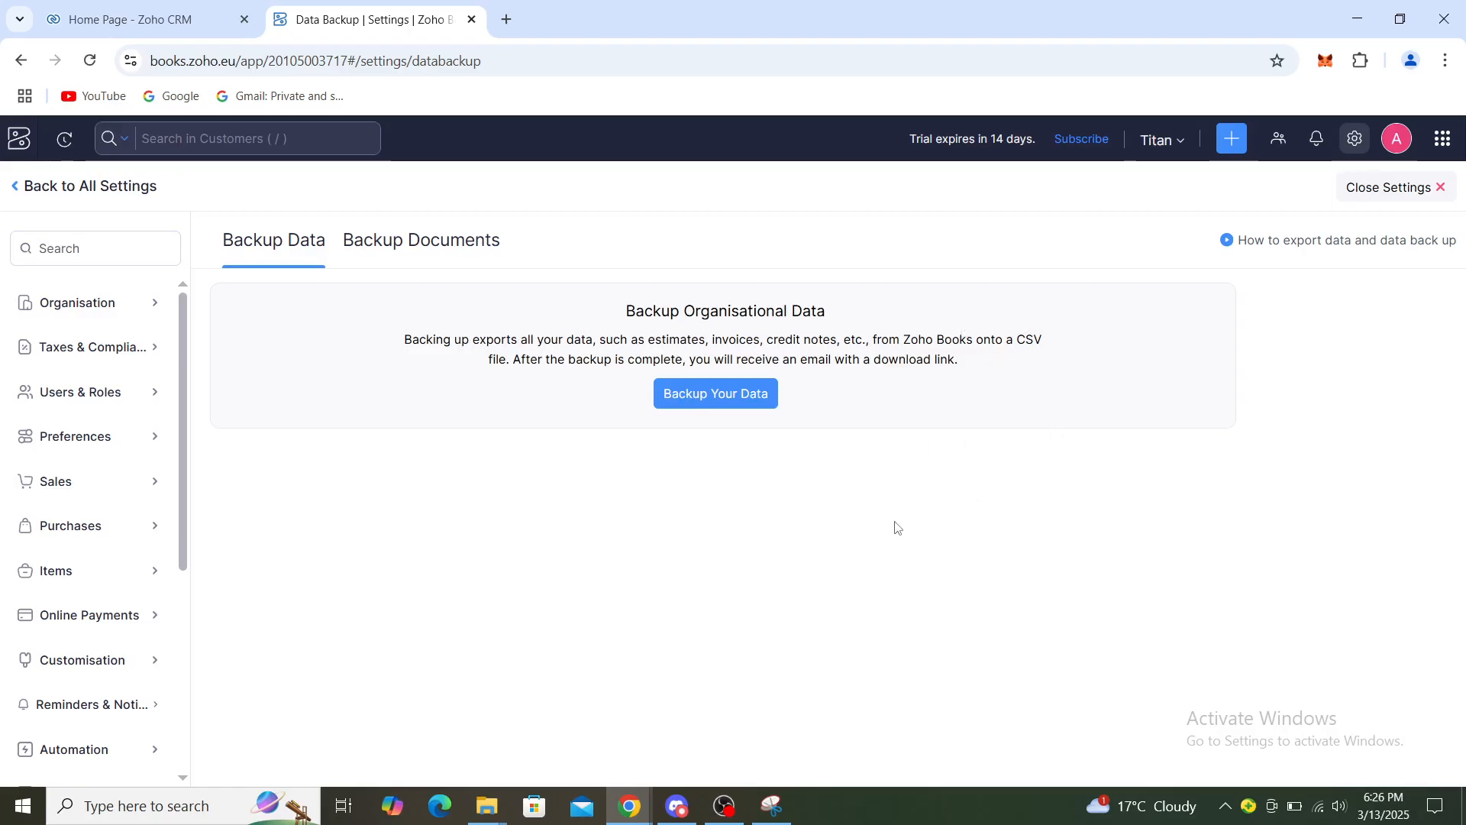
{"action": "mouse_move", "coordinate": [459, 252]}
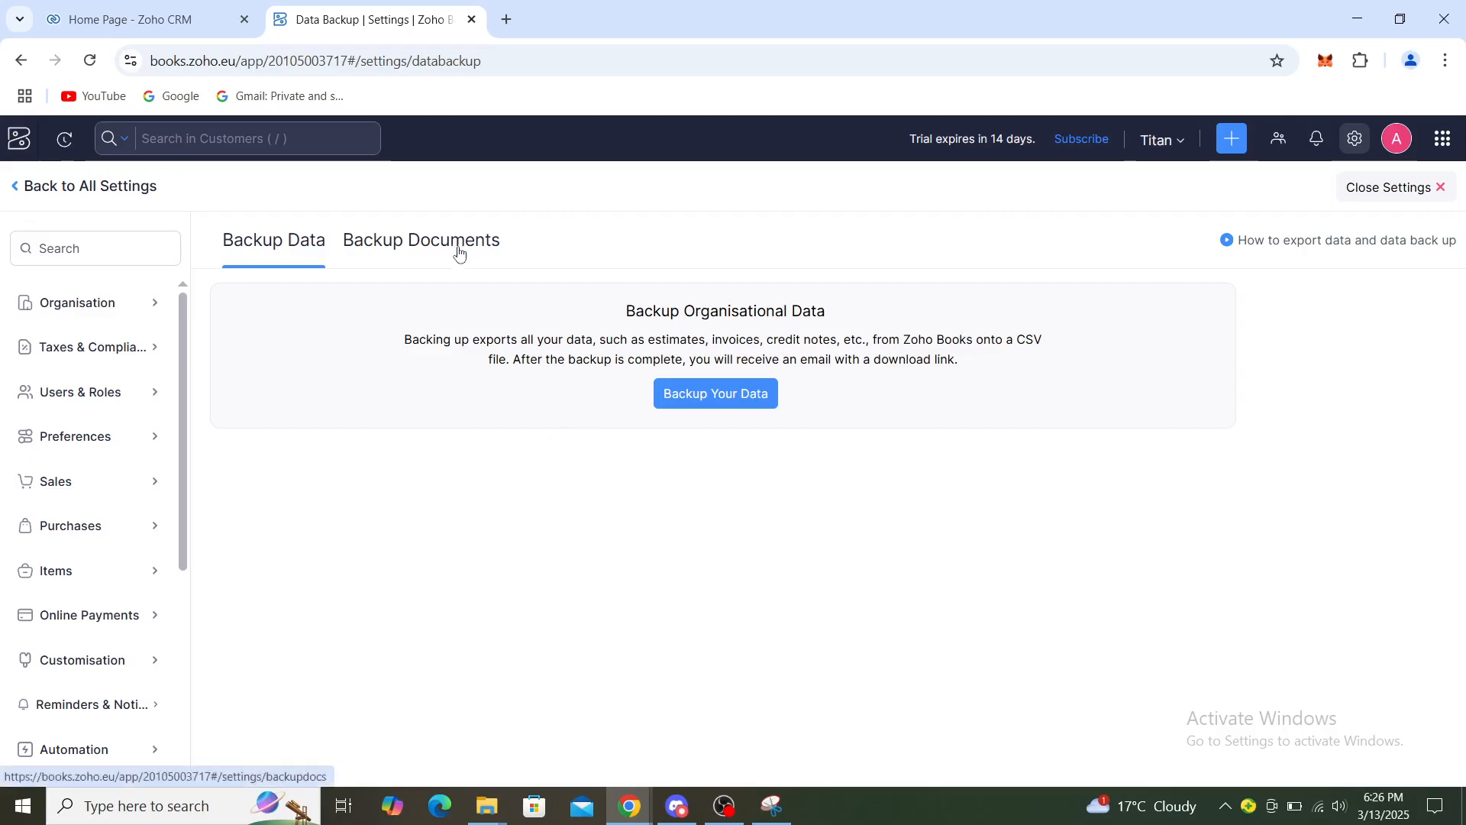
View the Backup Documents ZIP option, then bring the Zoho CRM home page forward.
{"action": "left_click", "coordinate": [421, 240]}
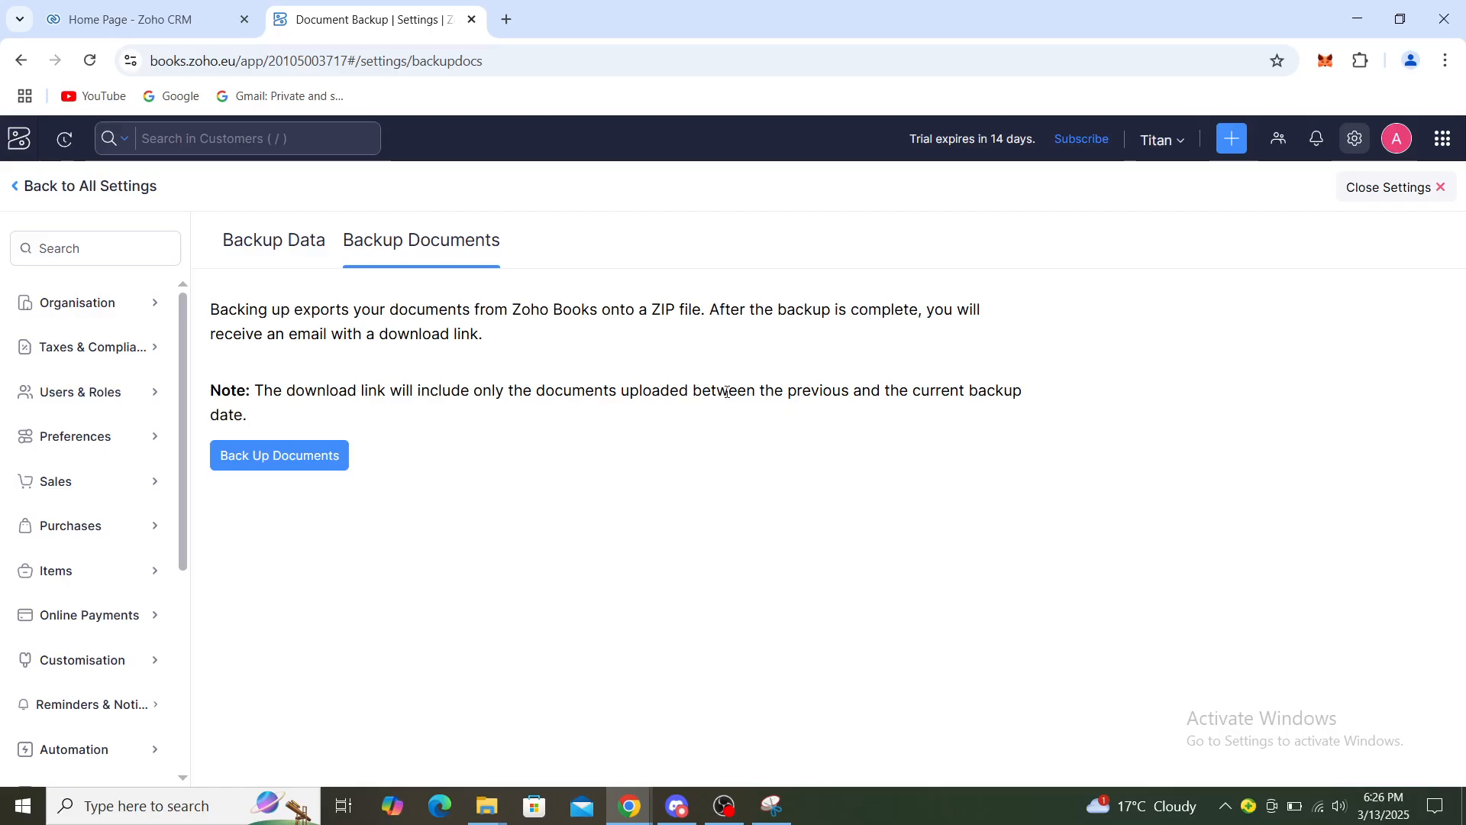
{"action": "mouse_move", "coordinate": [770, 418]}
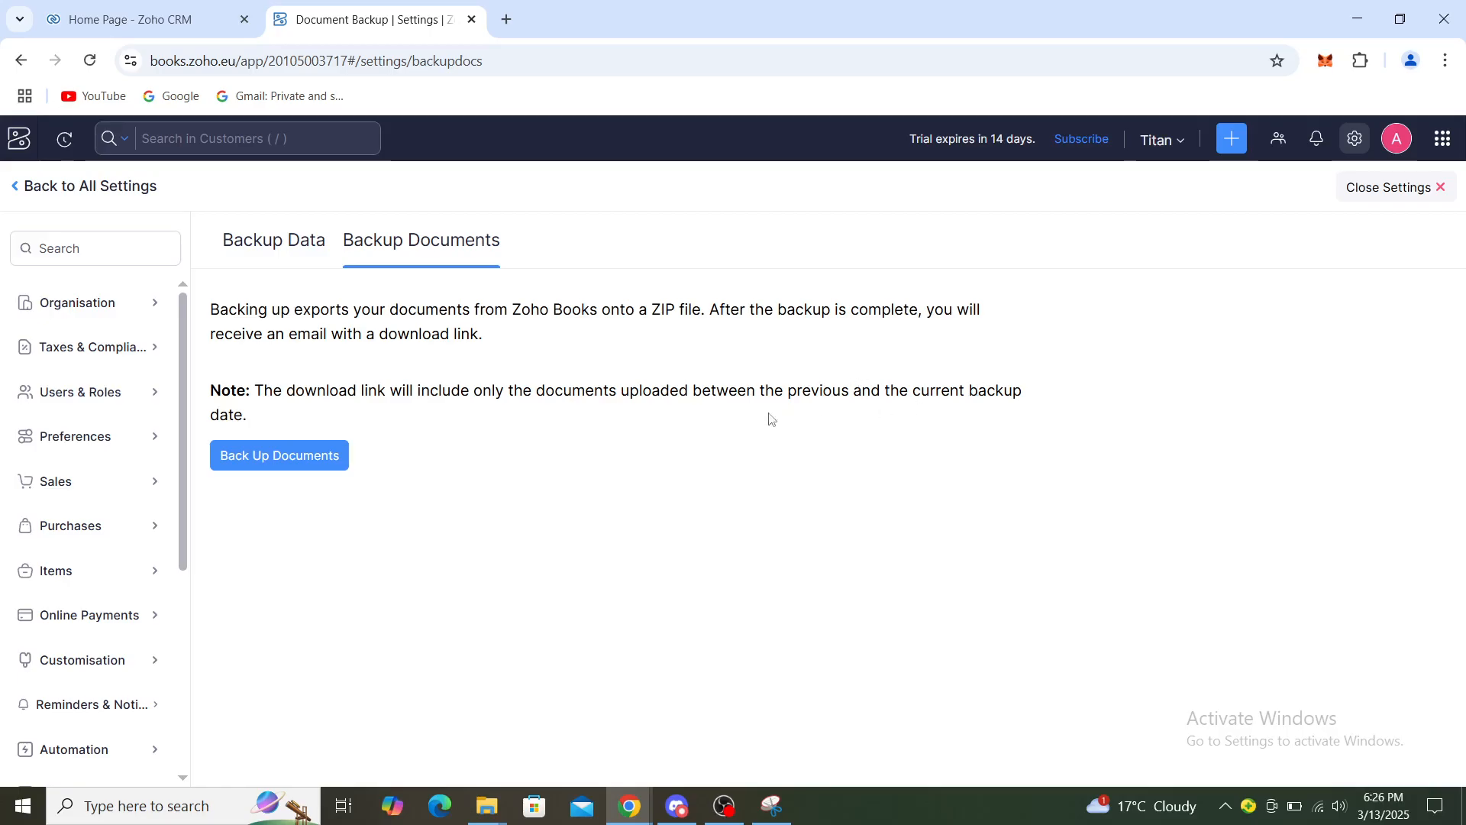
{"action": "mouse_move", "coordinate": [616, 519]}
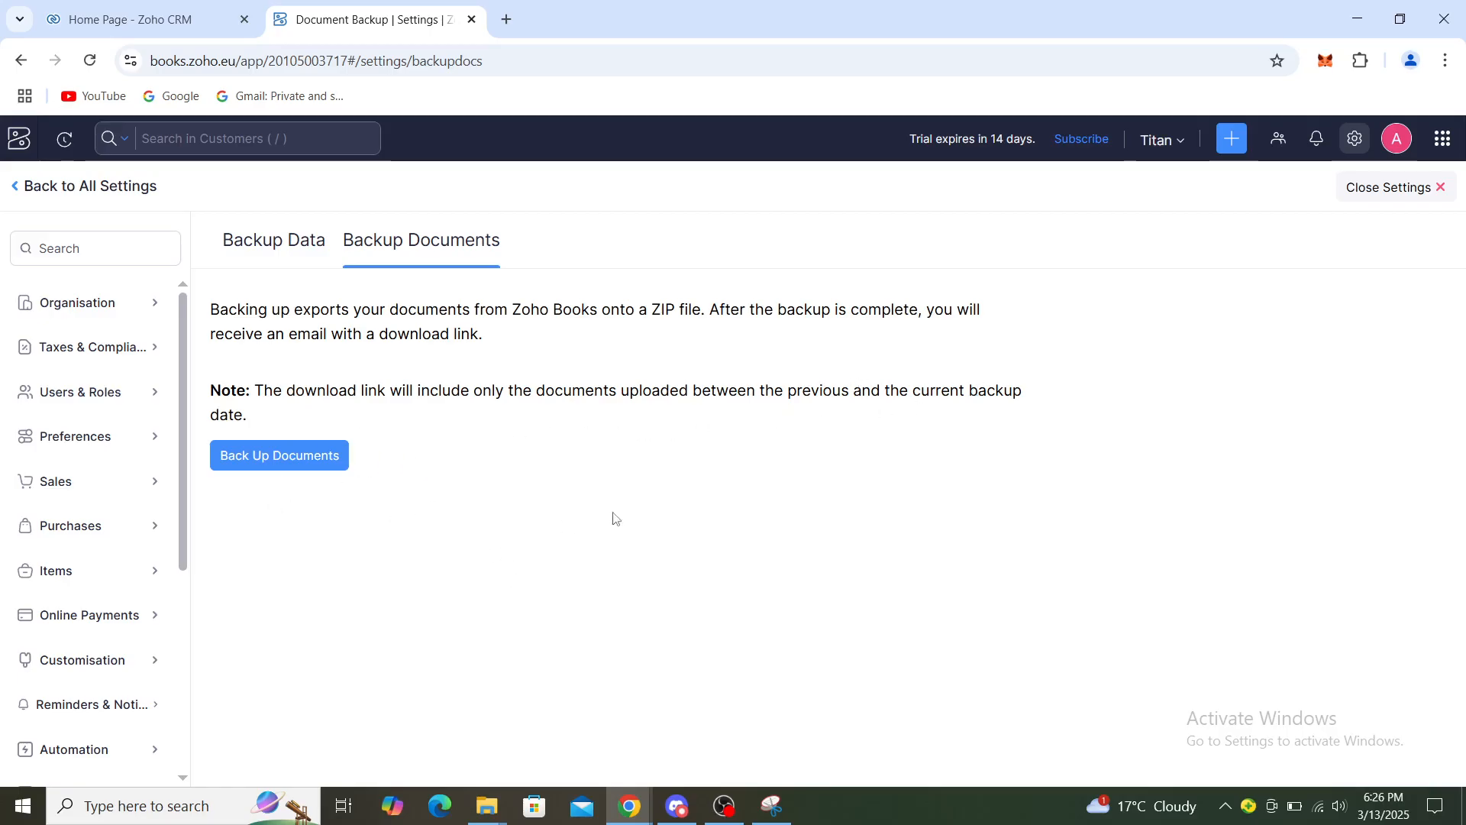
{"action": "mouse_move", "coordinate": [676, 515]}
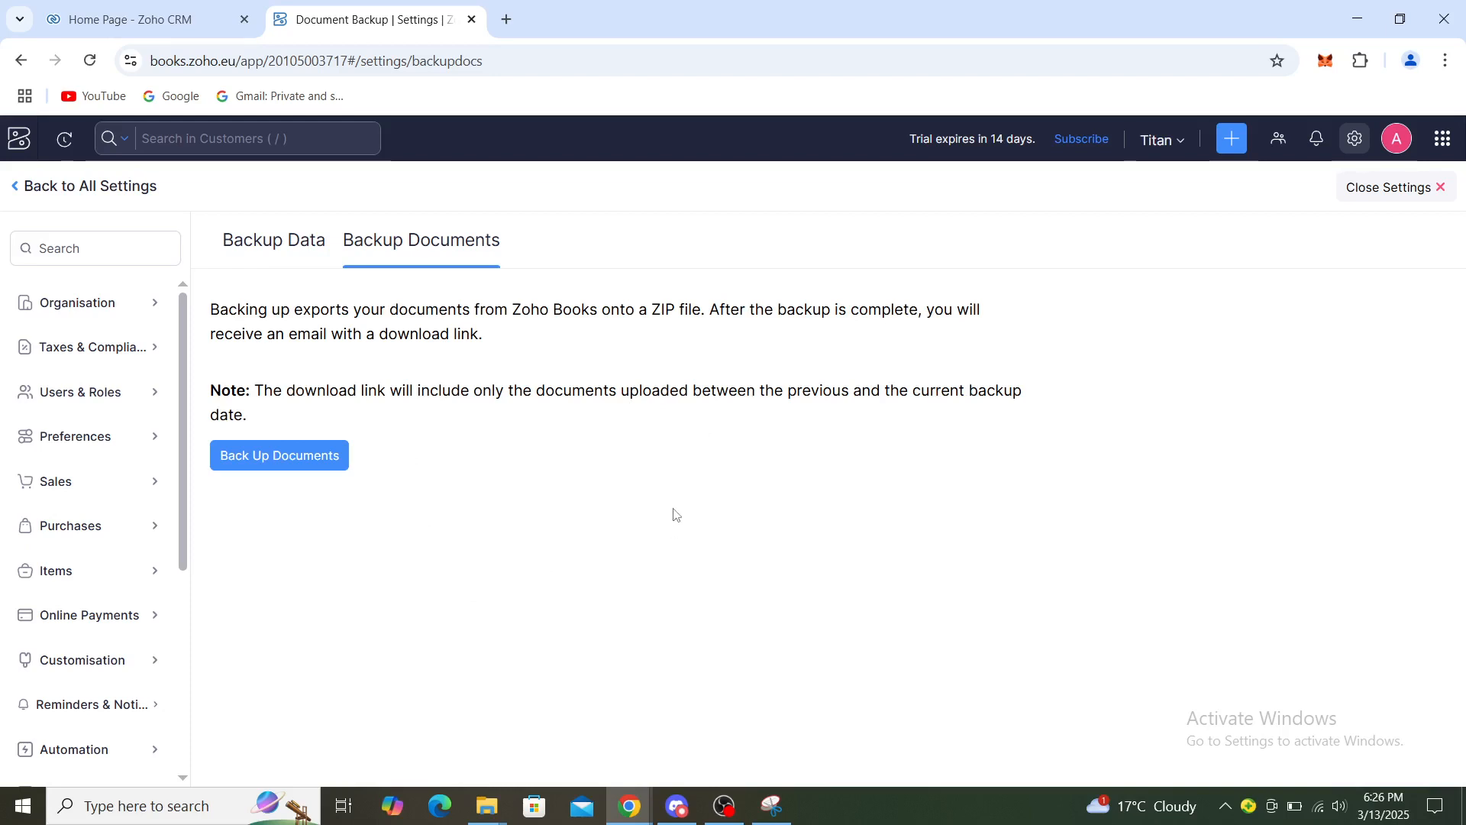
{"action": "mouse_move", "coordinate": [724, 383]}
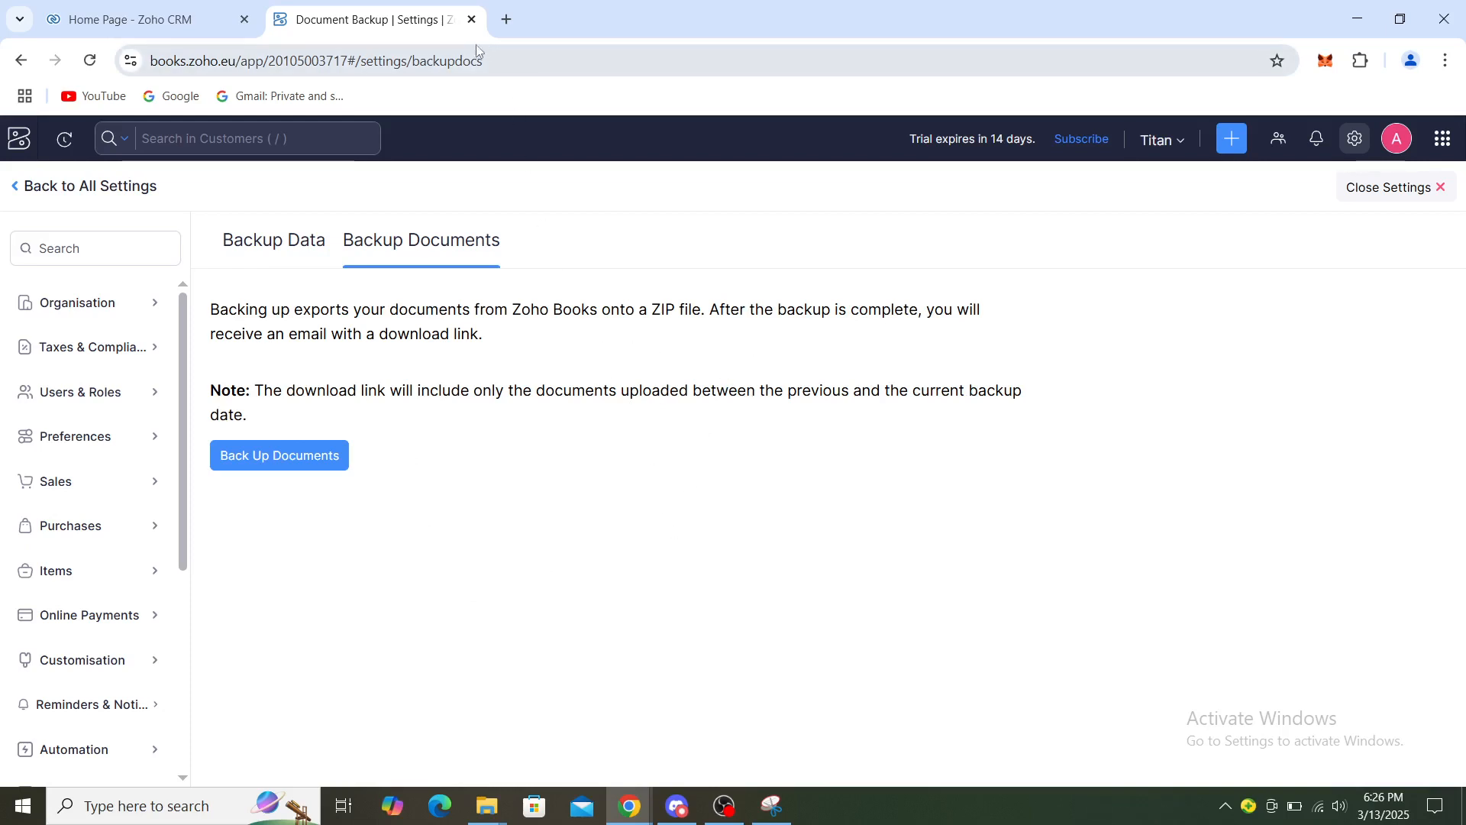
{"action": "left_click", "coordinate": [141, 18]}
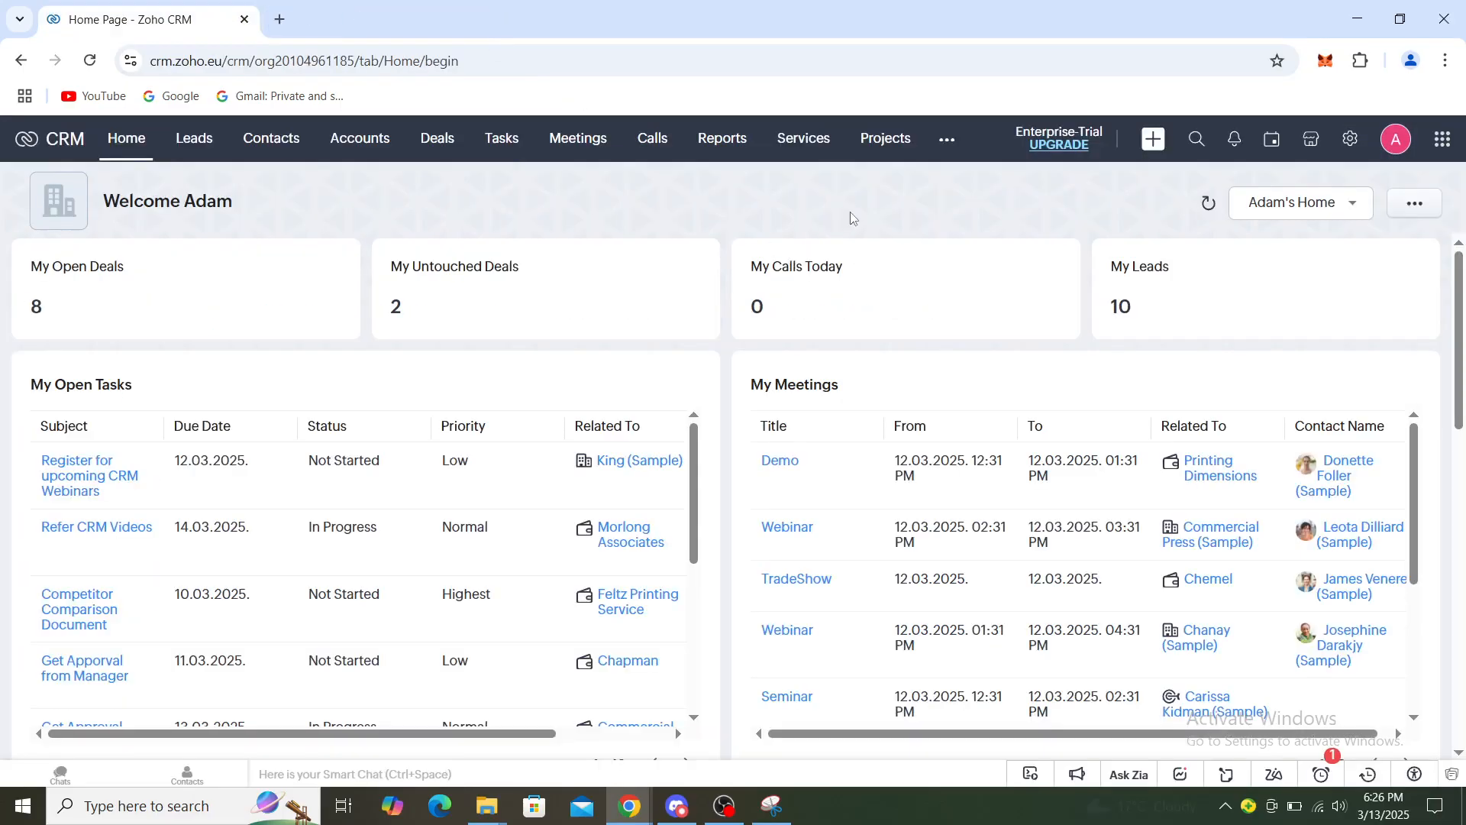